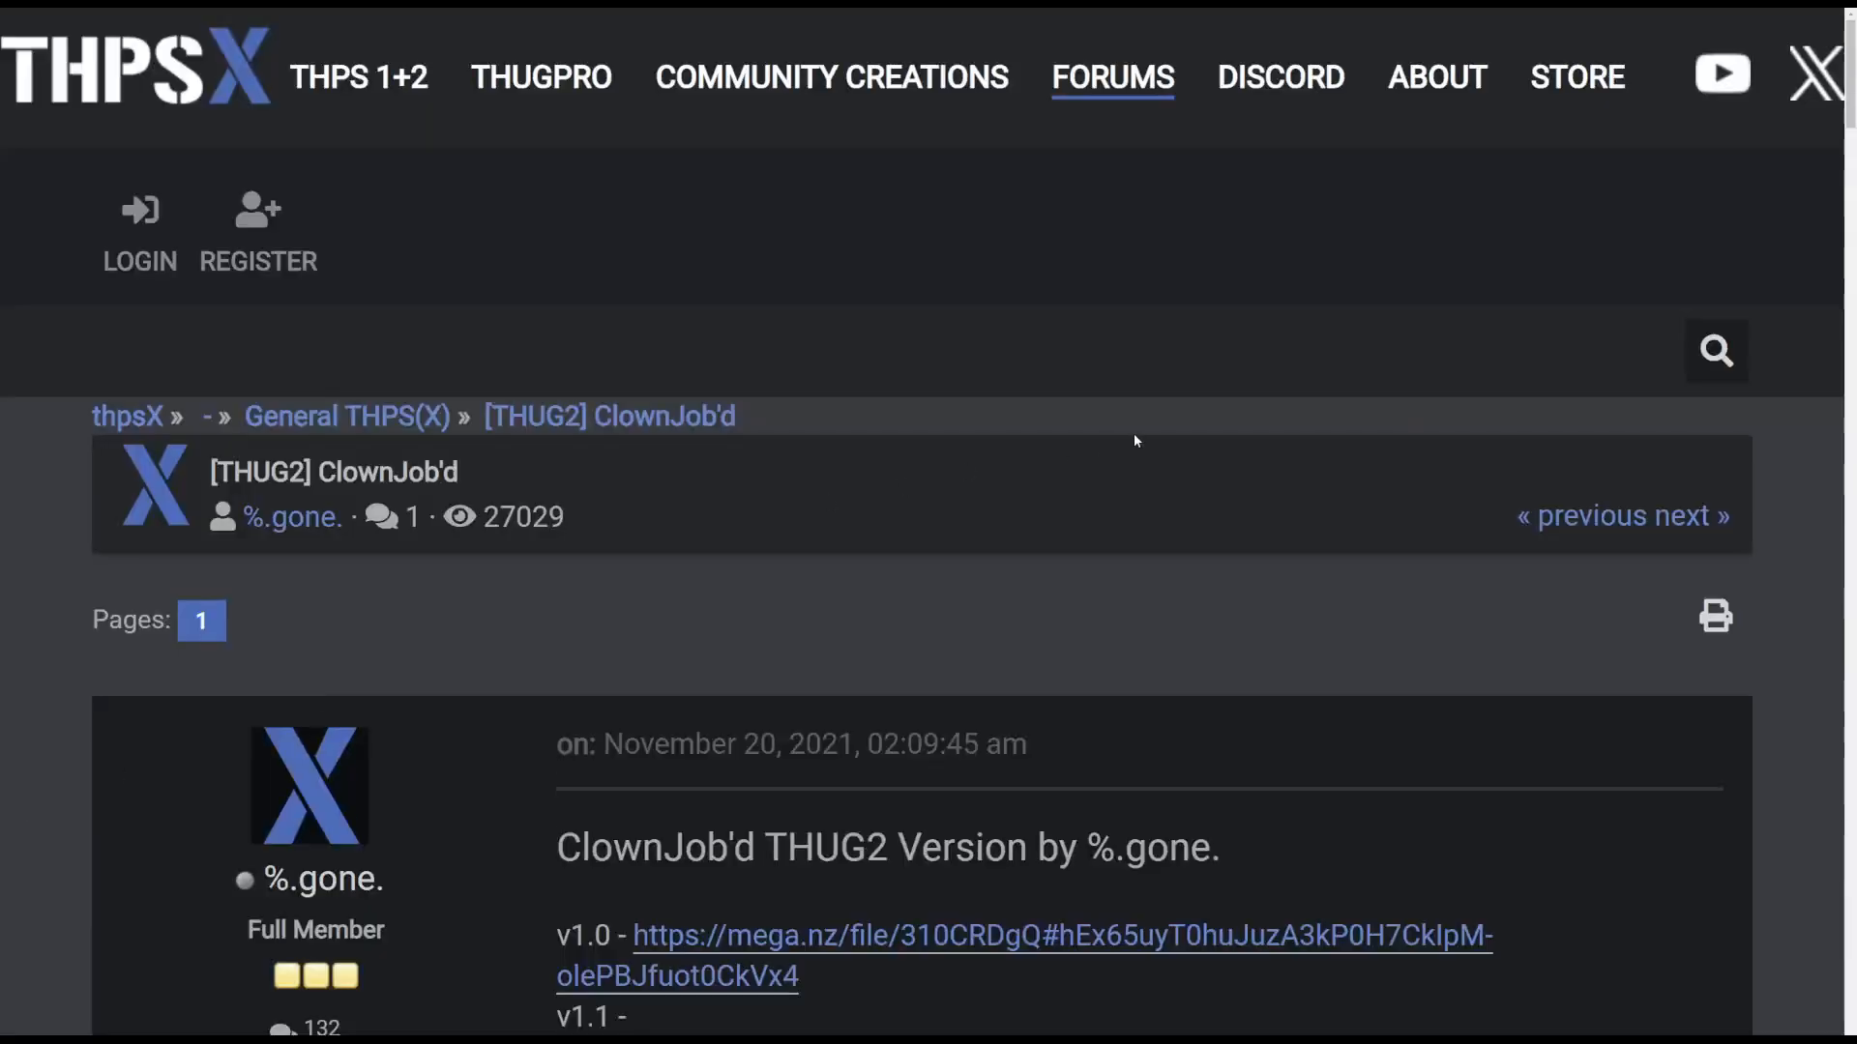
Show eBay's recent searches for 'tony hawk's underground 2 pc' from the search bar
{"action": "scroll", "scroll_direction": "down", "scroll_amount": 3}
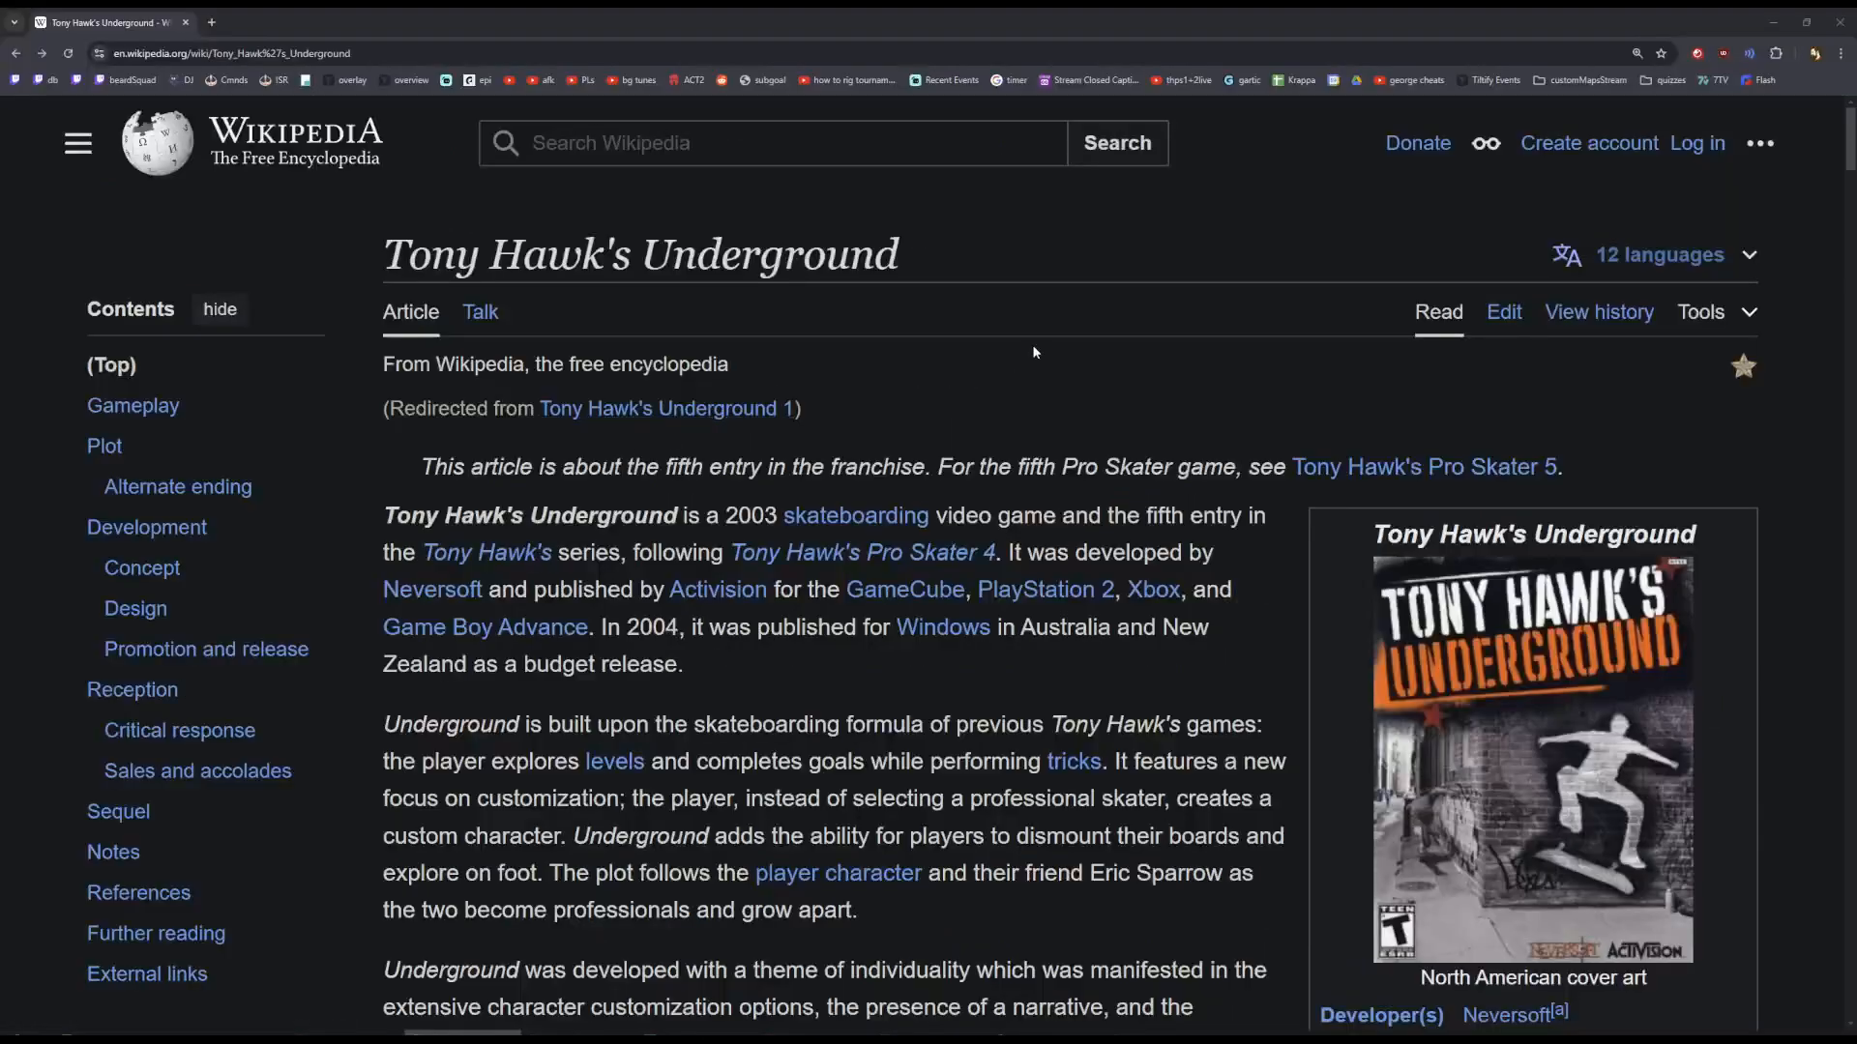
{"action": "scroll", "scroll_direction": "down", "scroll_amount": 3}
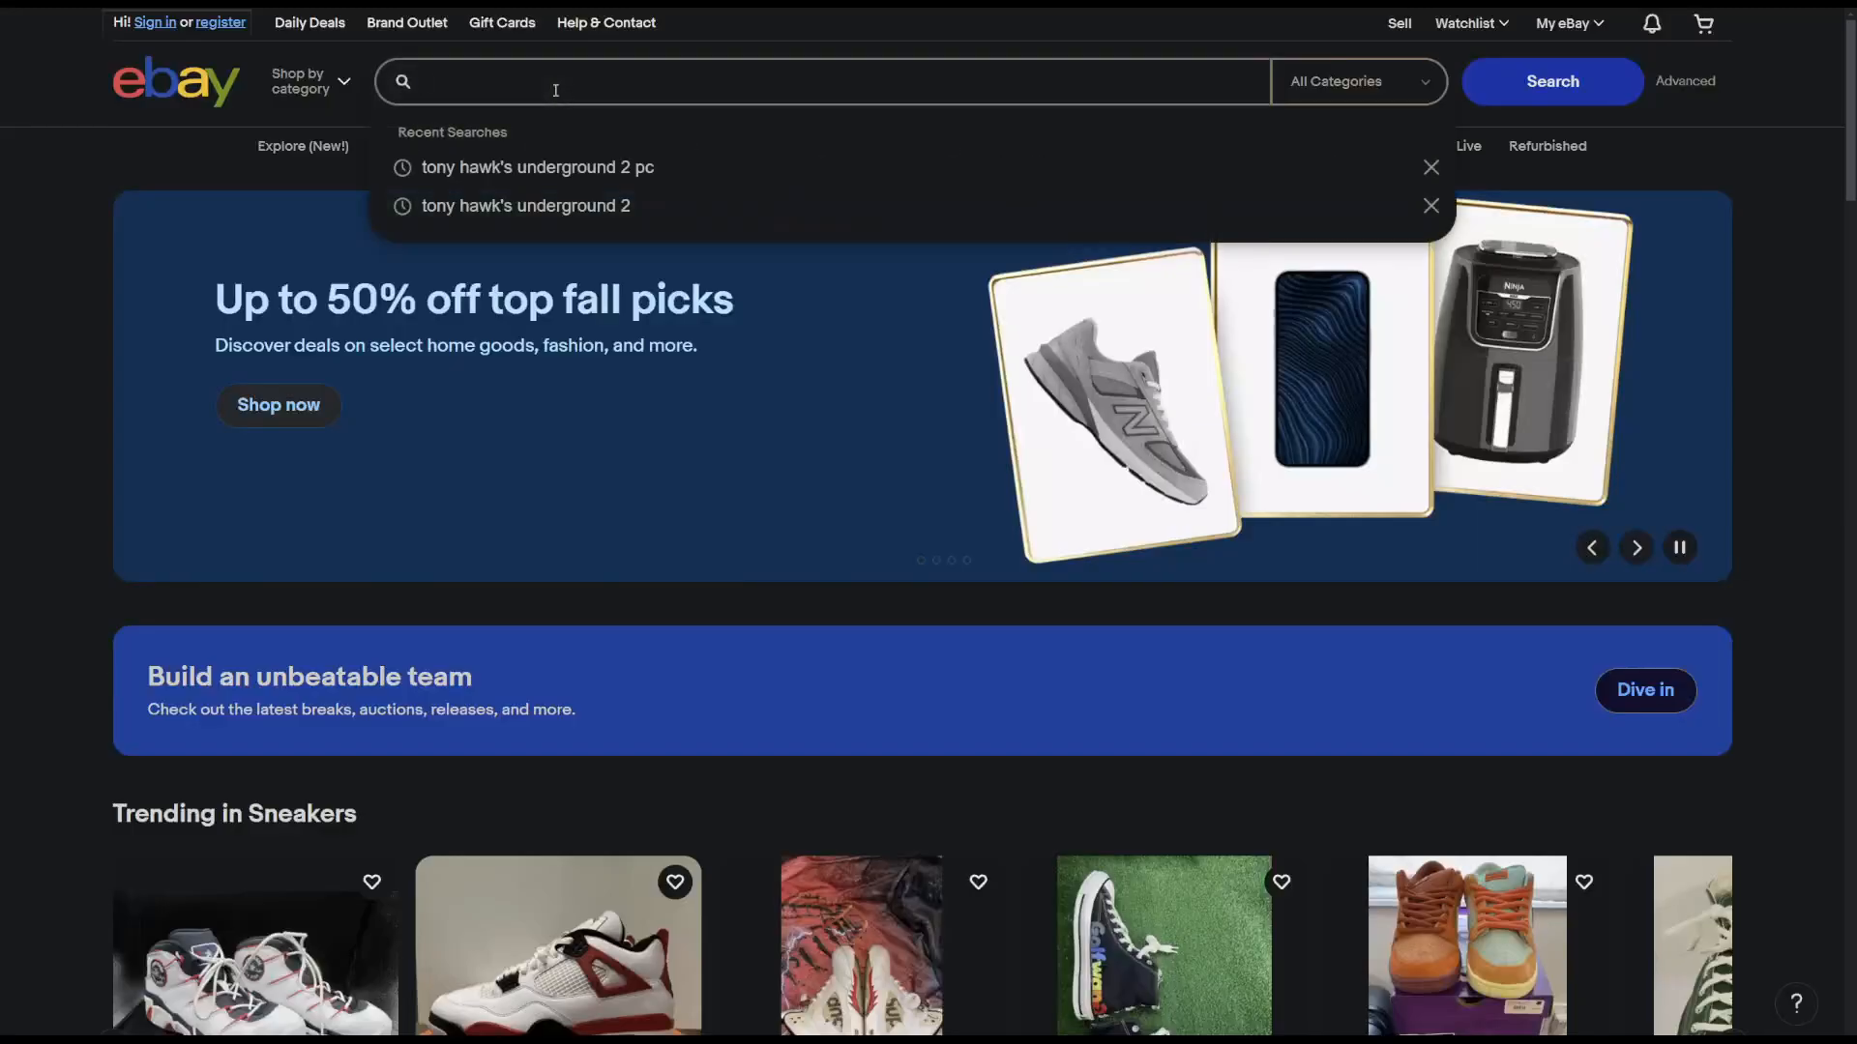
{"action": "left_click", "coordinate": [536, 166]}
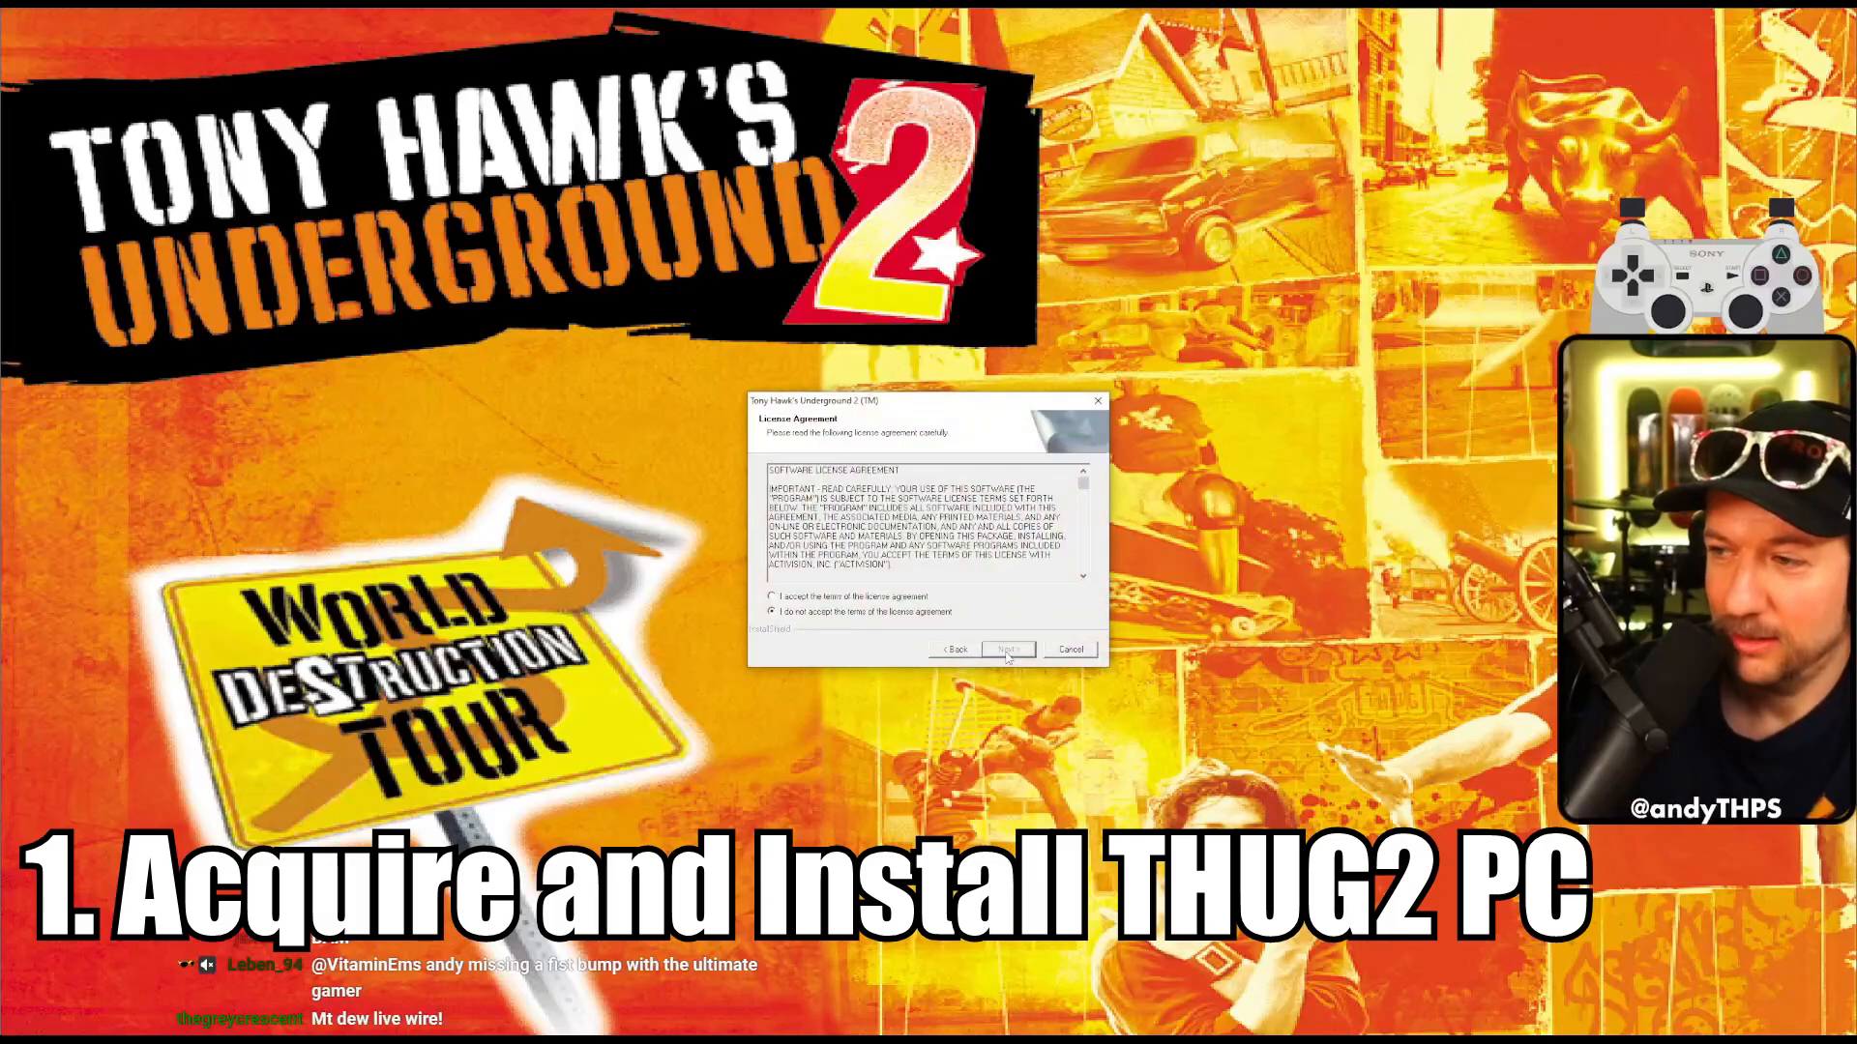
Accept the license terms and choose to install GameSpy Arcade later, continuing setup
{"action": "left_click", "coordinate": [1008, 648]}
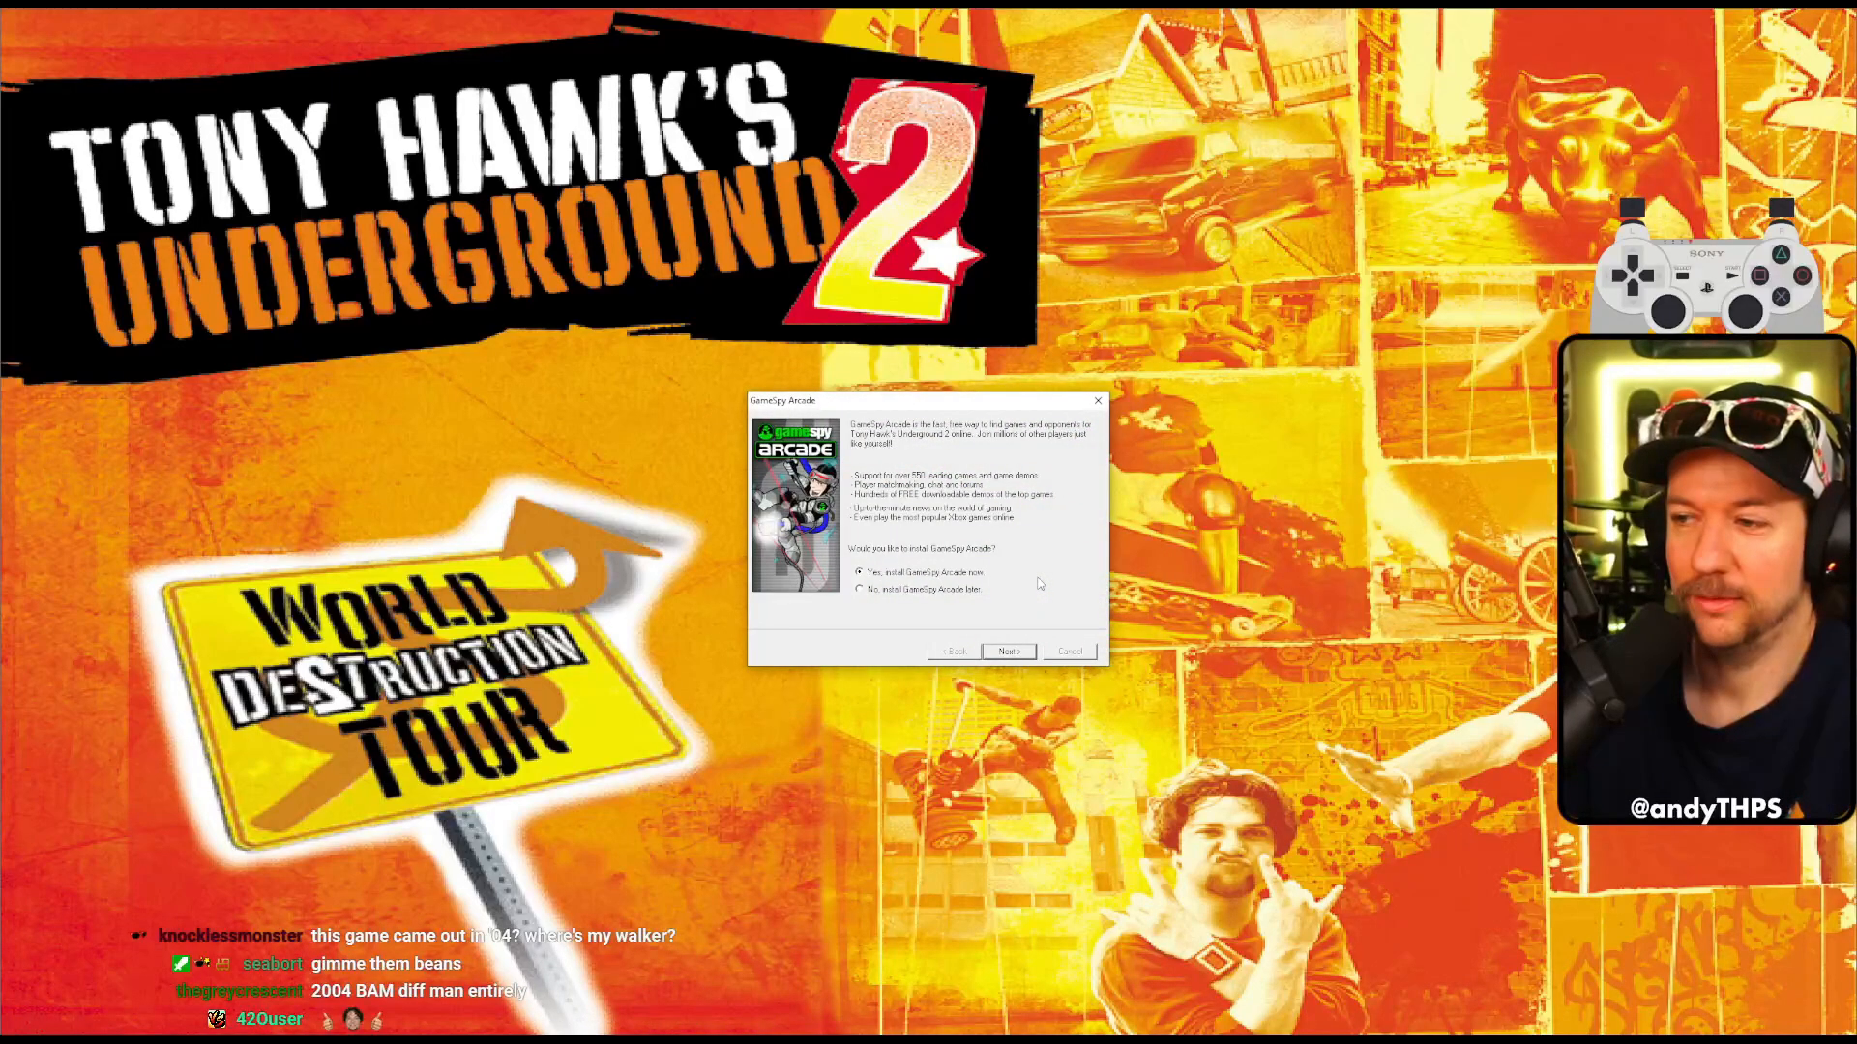
{"action": "left_click", "coordinate": [859, 590]}
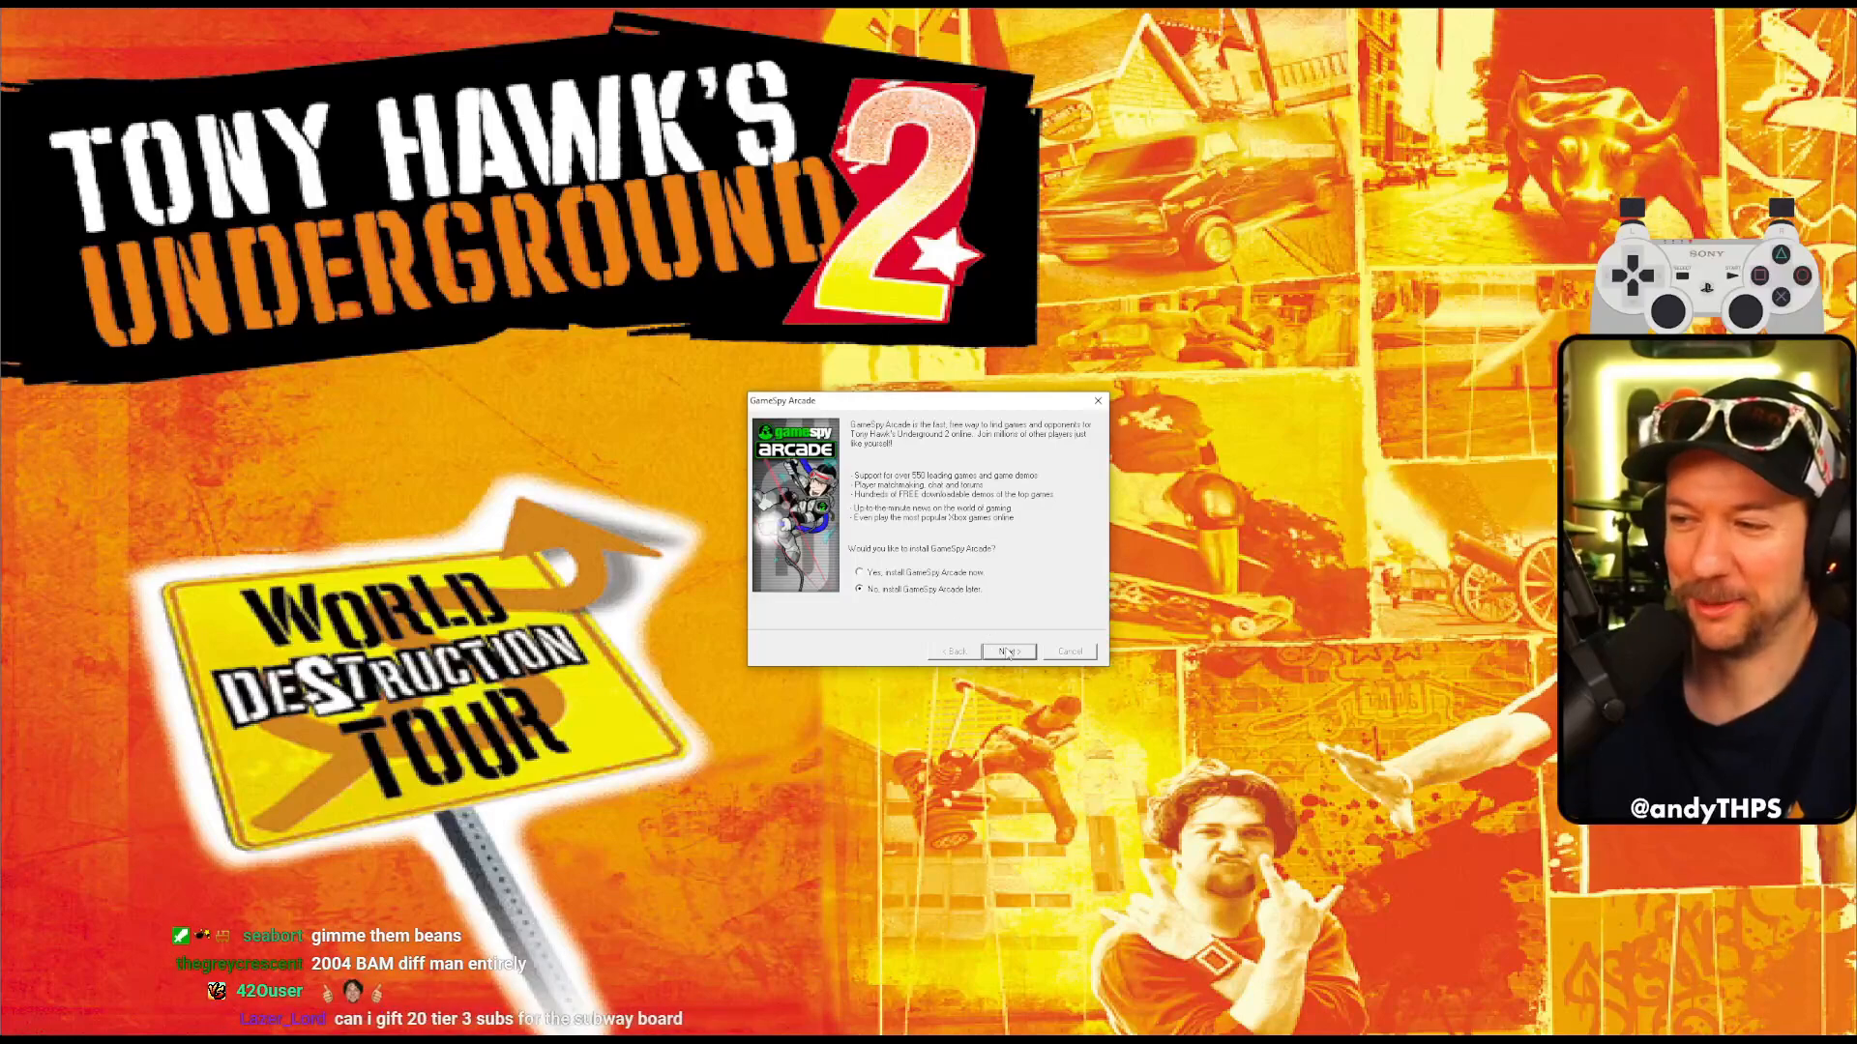
{"action": "left_click", "coordinate": [1006, 652]}
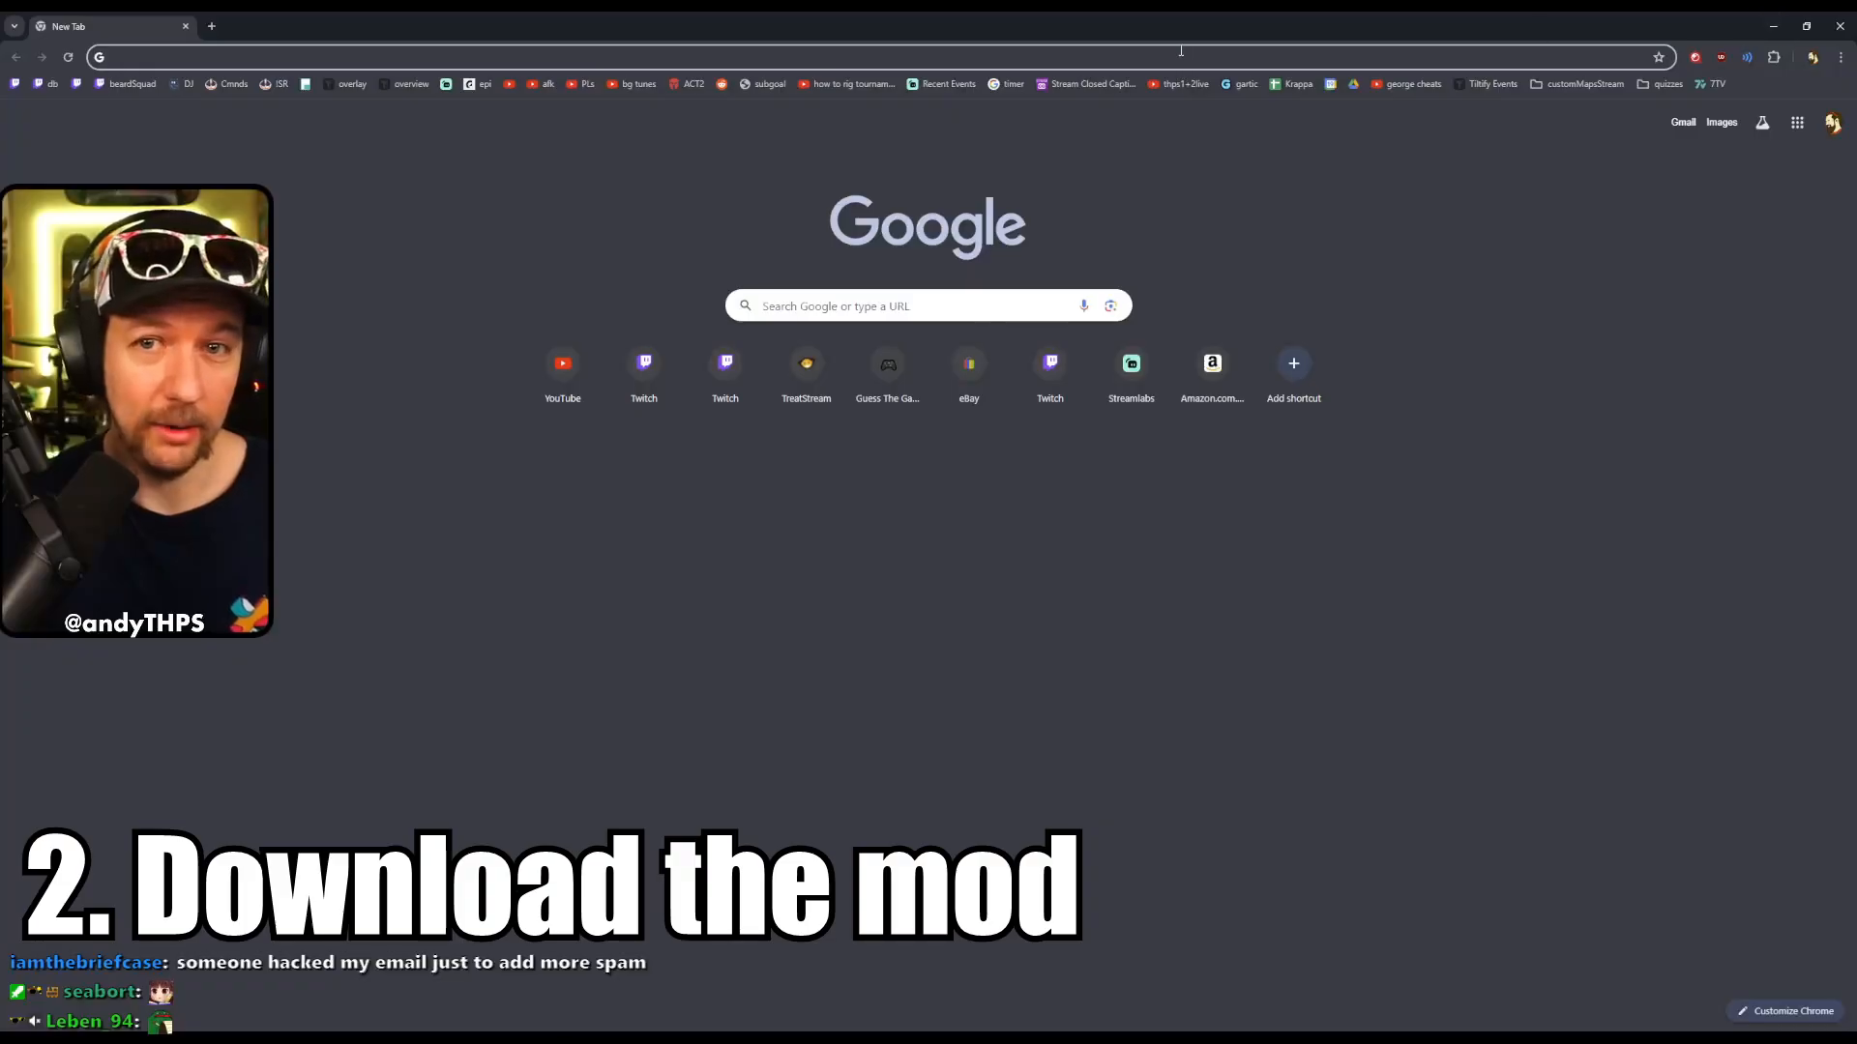
Search 'thug2 clown' and reach the thpsx.com thread's mega.nz download links
{"action": "type", "text": "thug2 clown"}
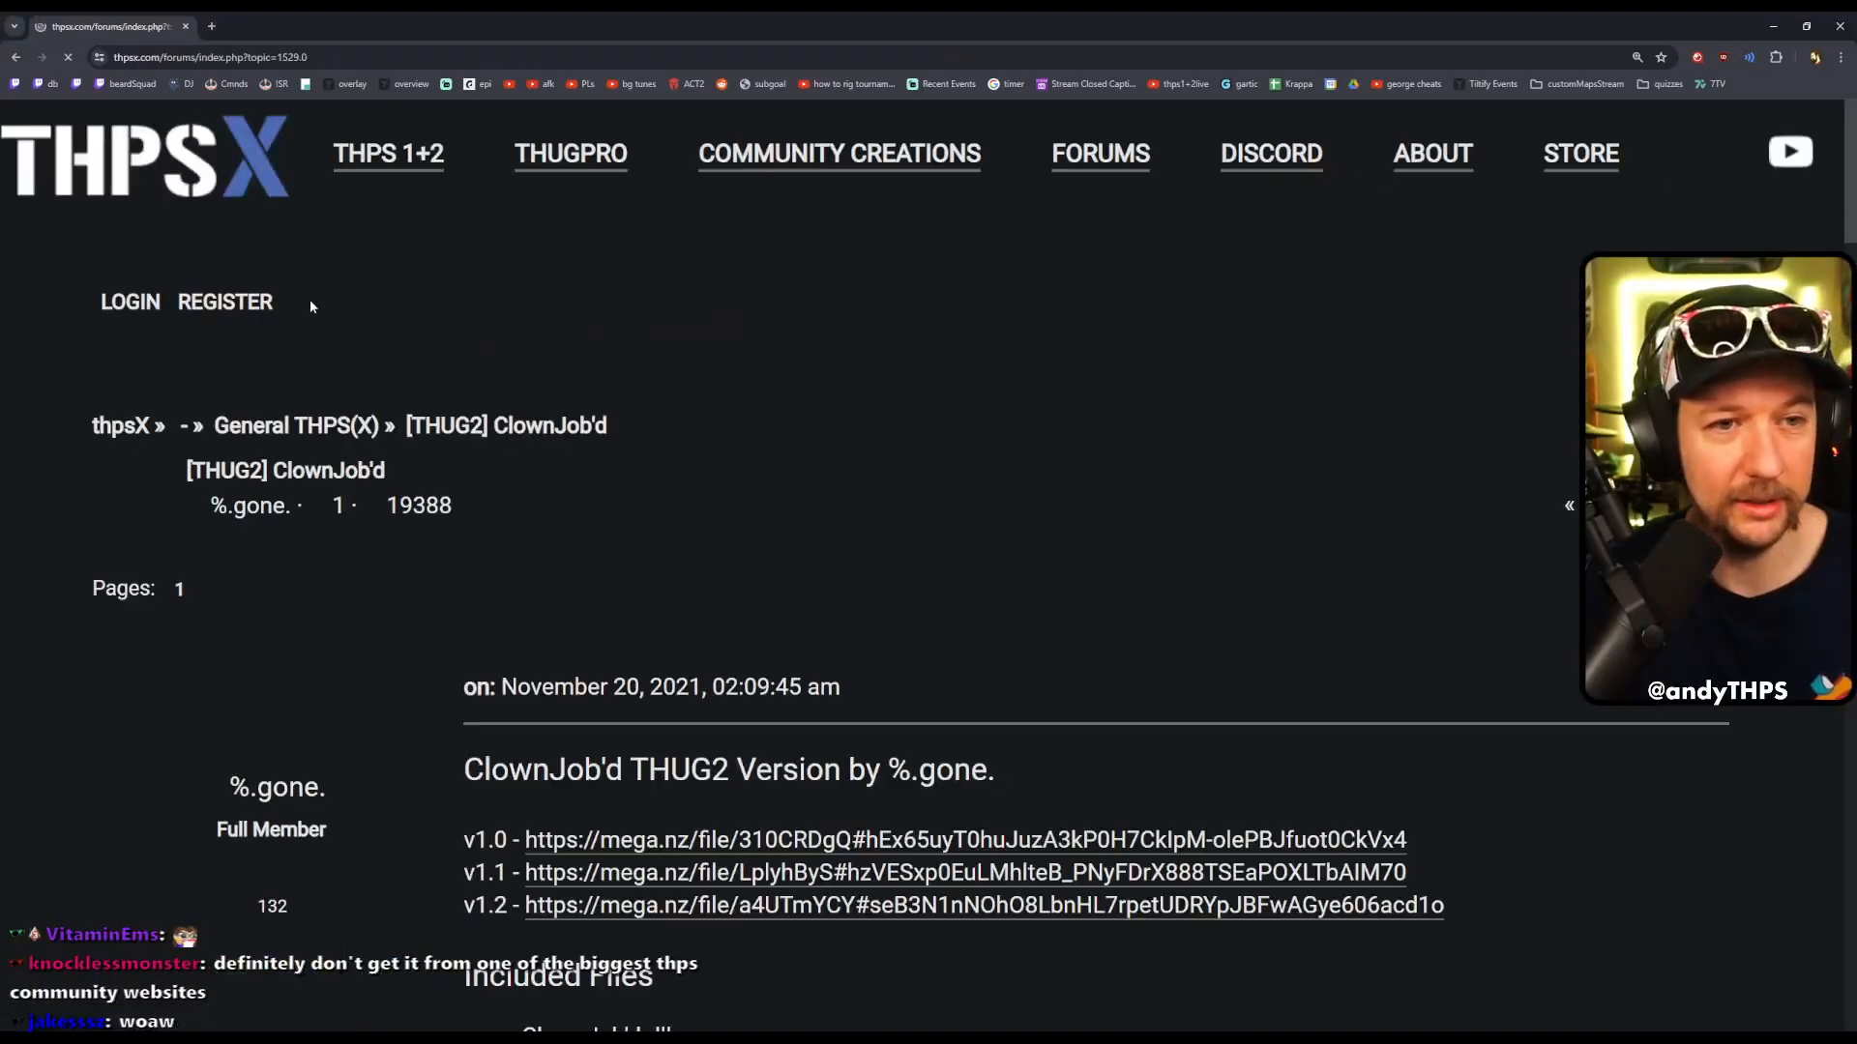
{"action": "scroll", "scroll_direction": "down", "scroll_amount": 3}
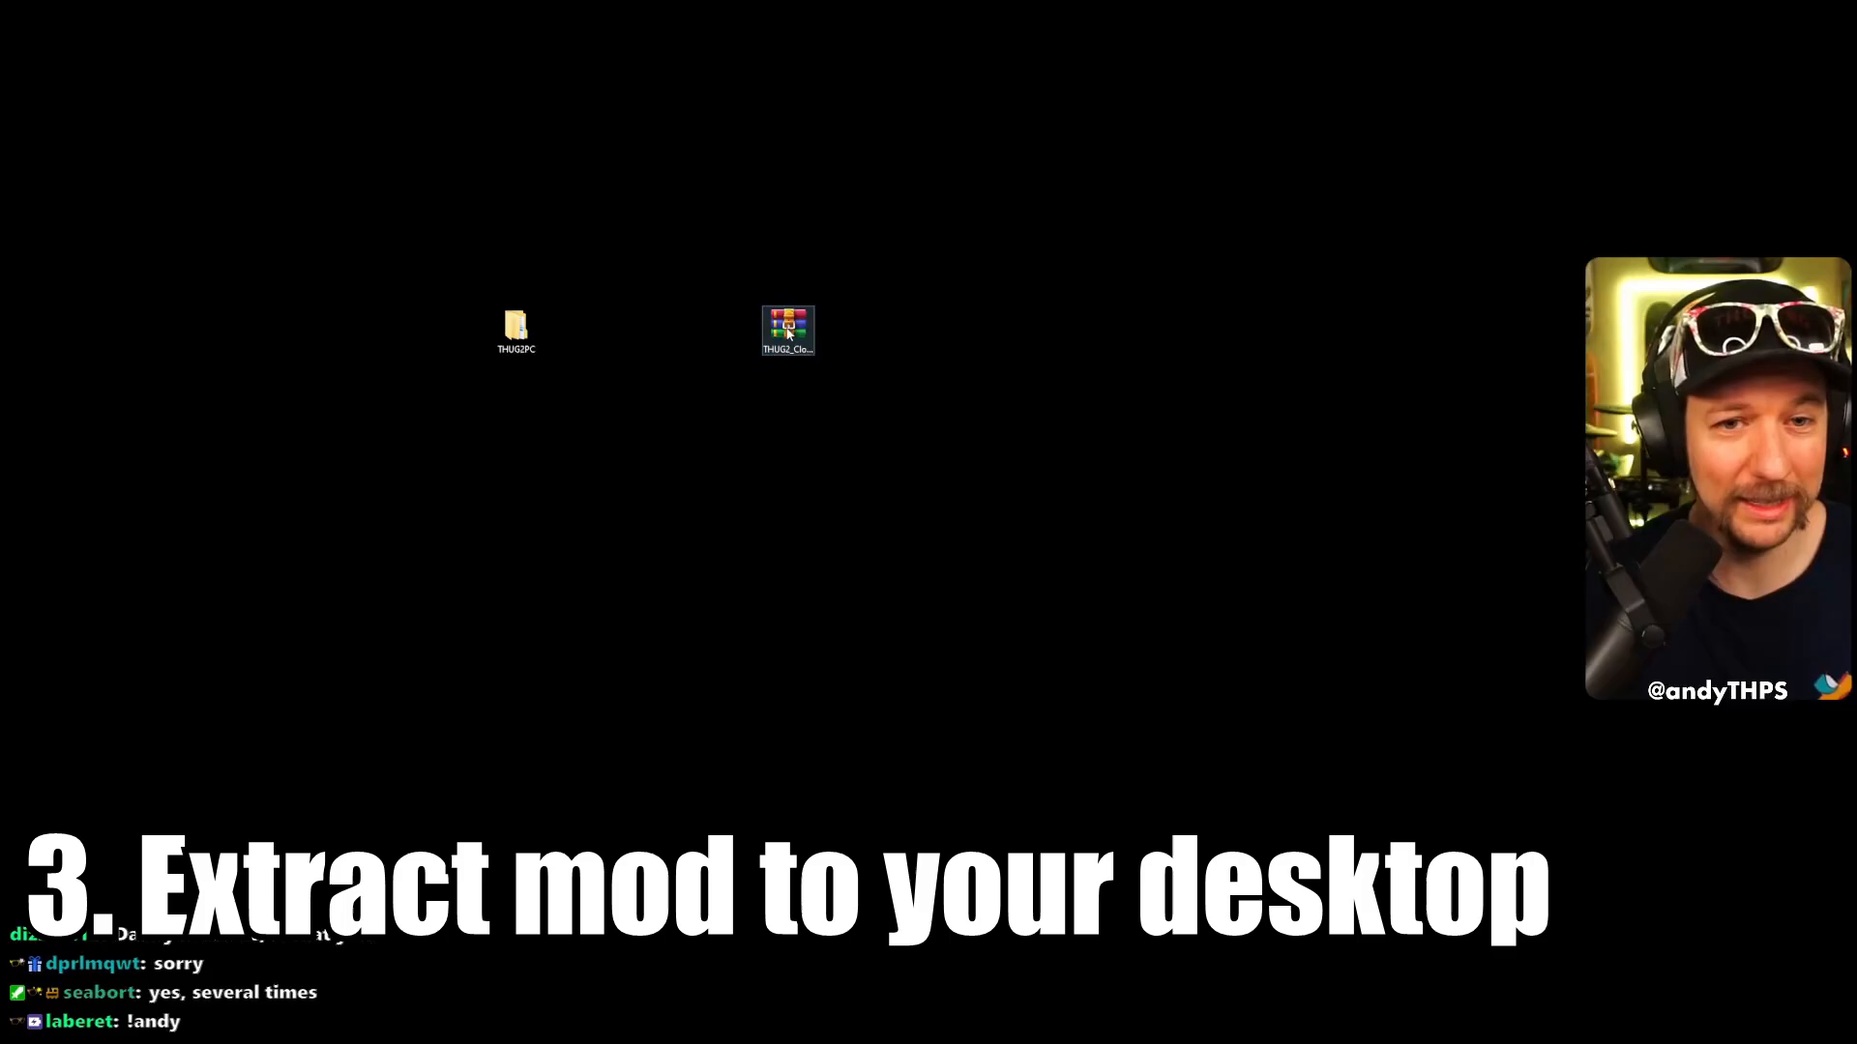
Extract the ClownJob'd mod zip from the desktop into a folder on the desktop
{"action": "double_click", "coordinate": [788, 329]}
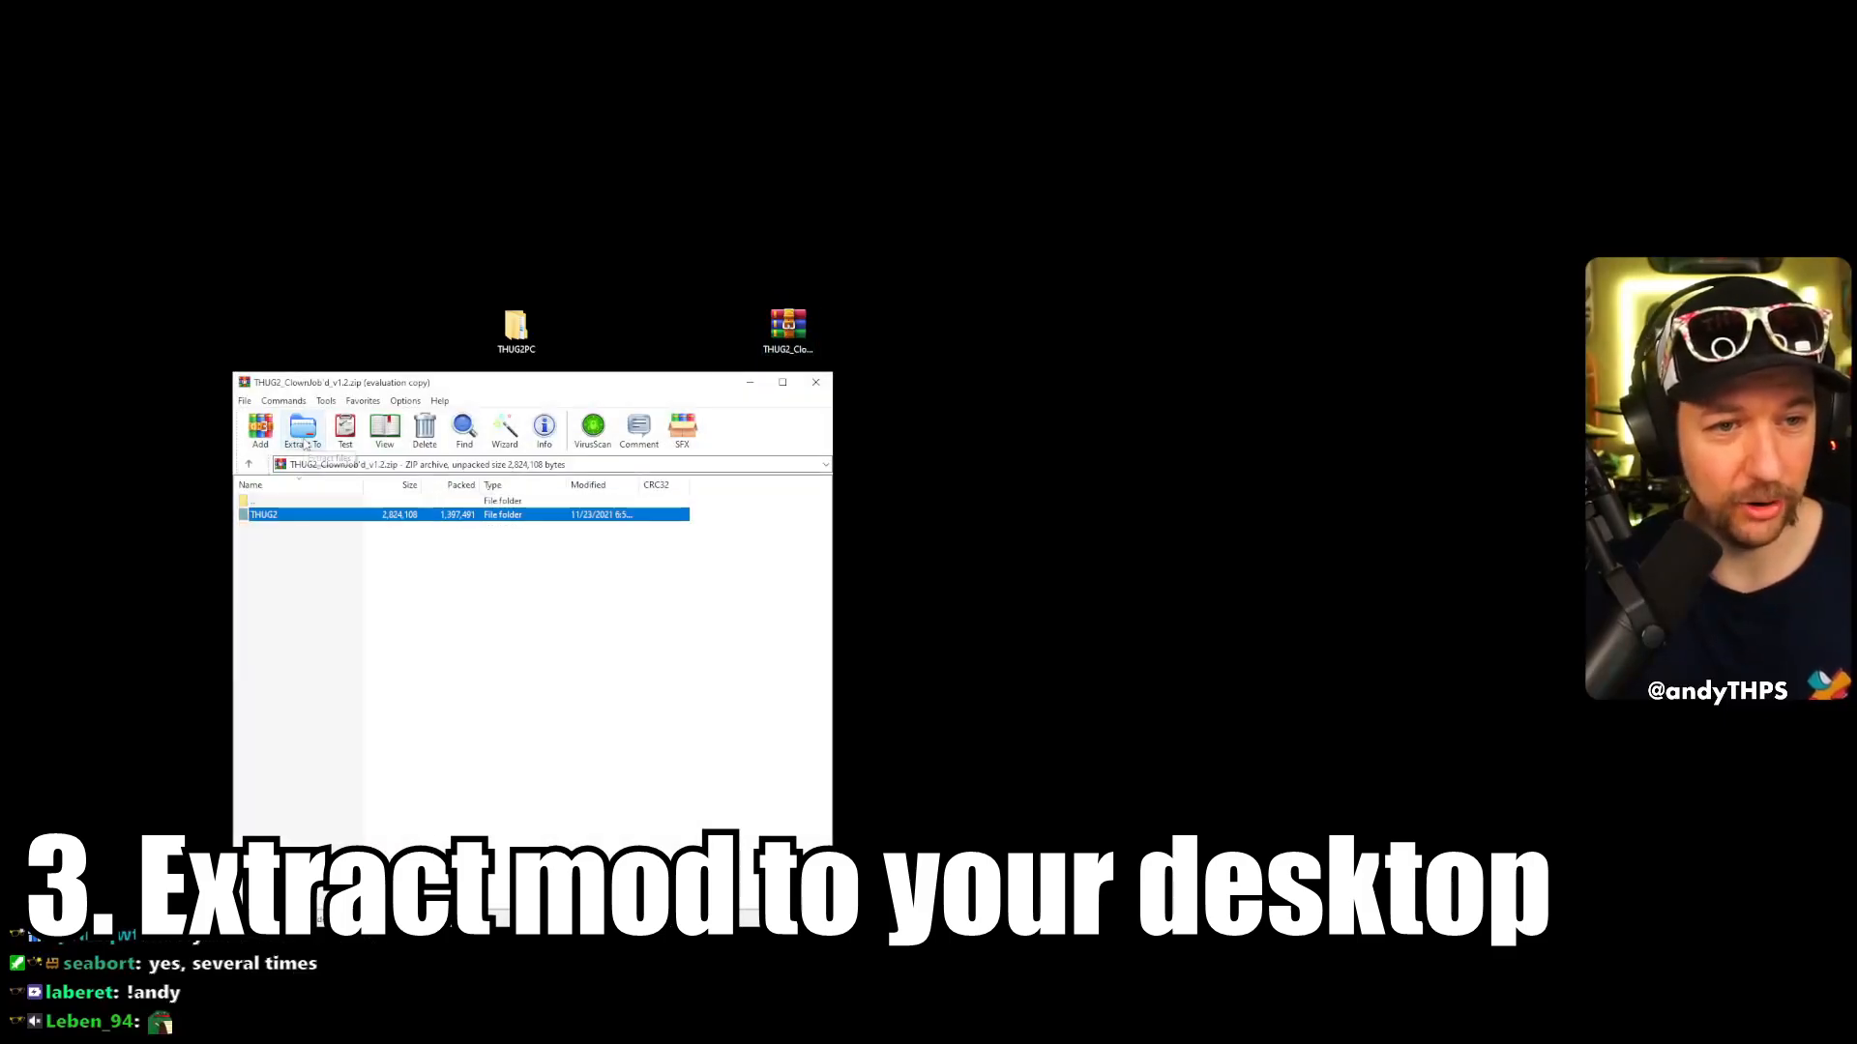
{"action": "left_click", "coordinate": [302, 429]}
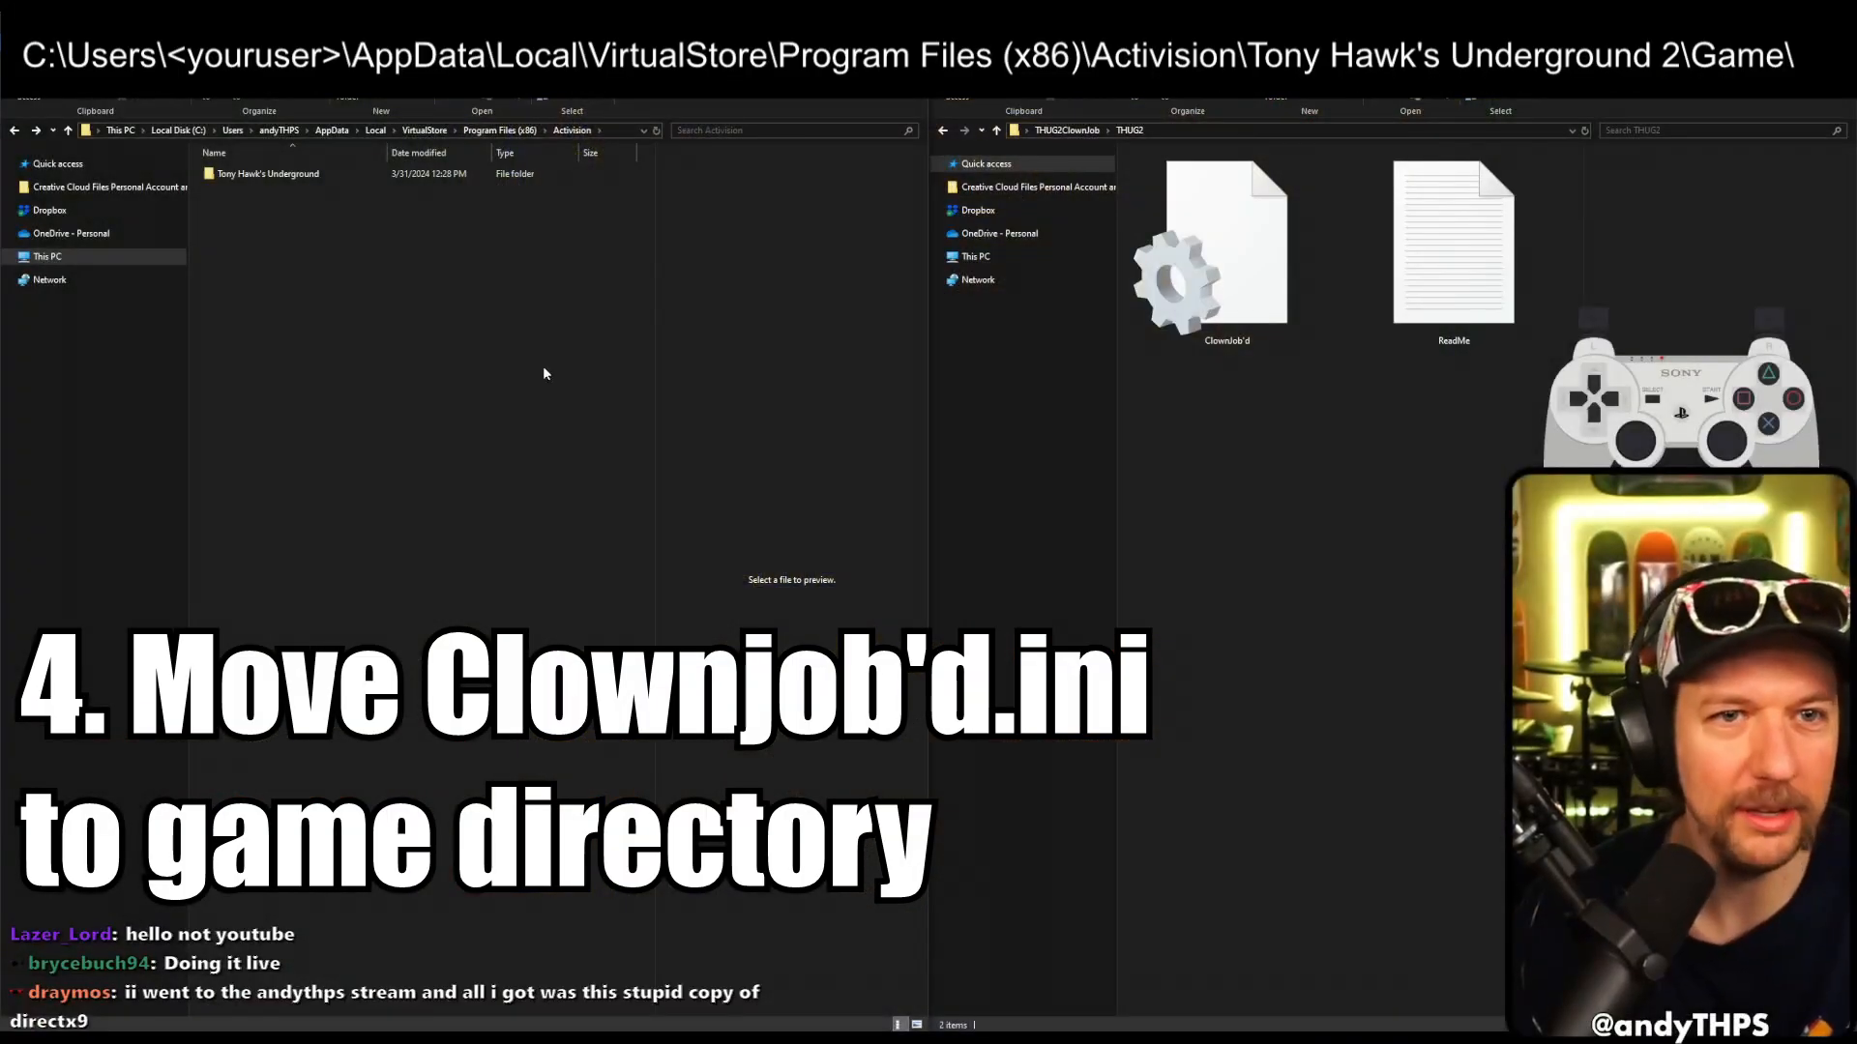
{"action": "mouse_move", "coordinate": [362, 257]}
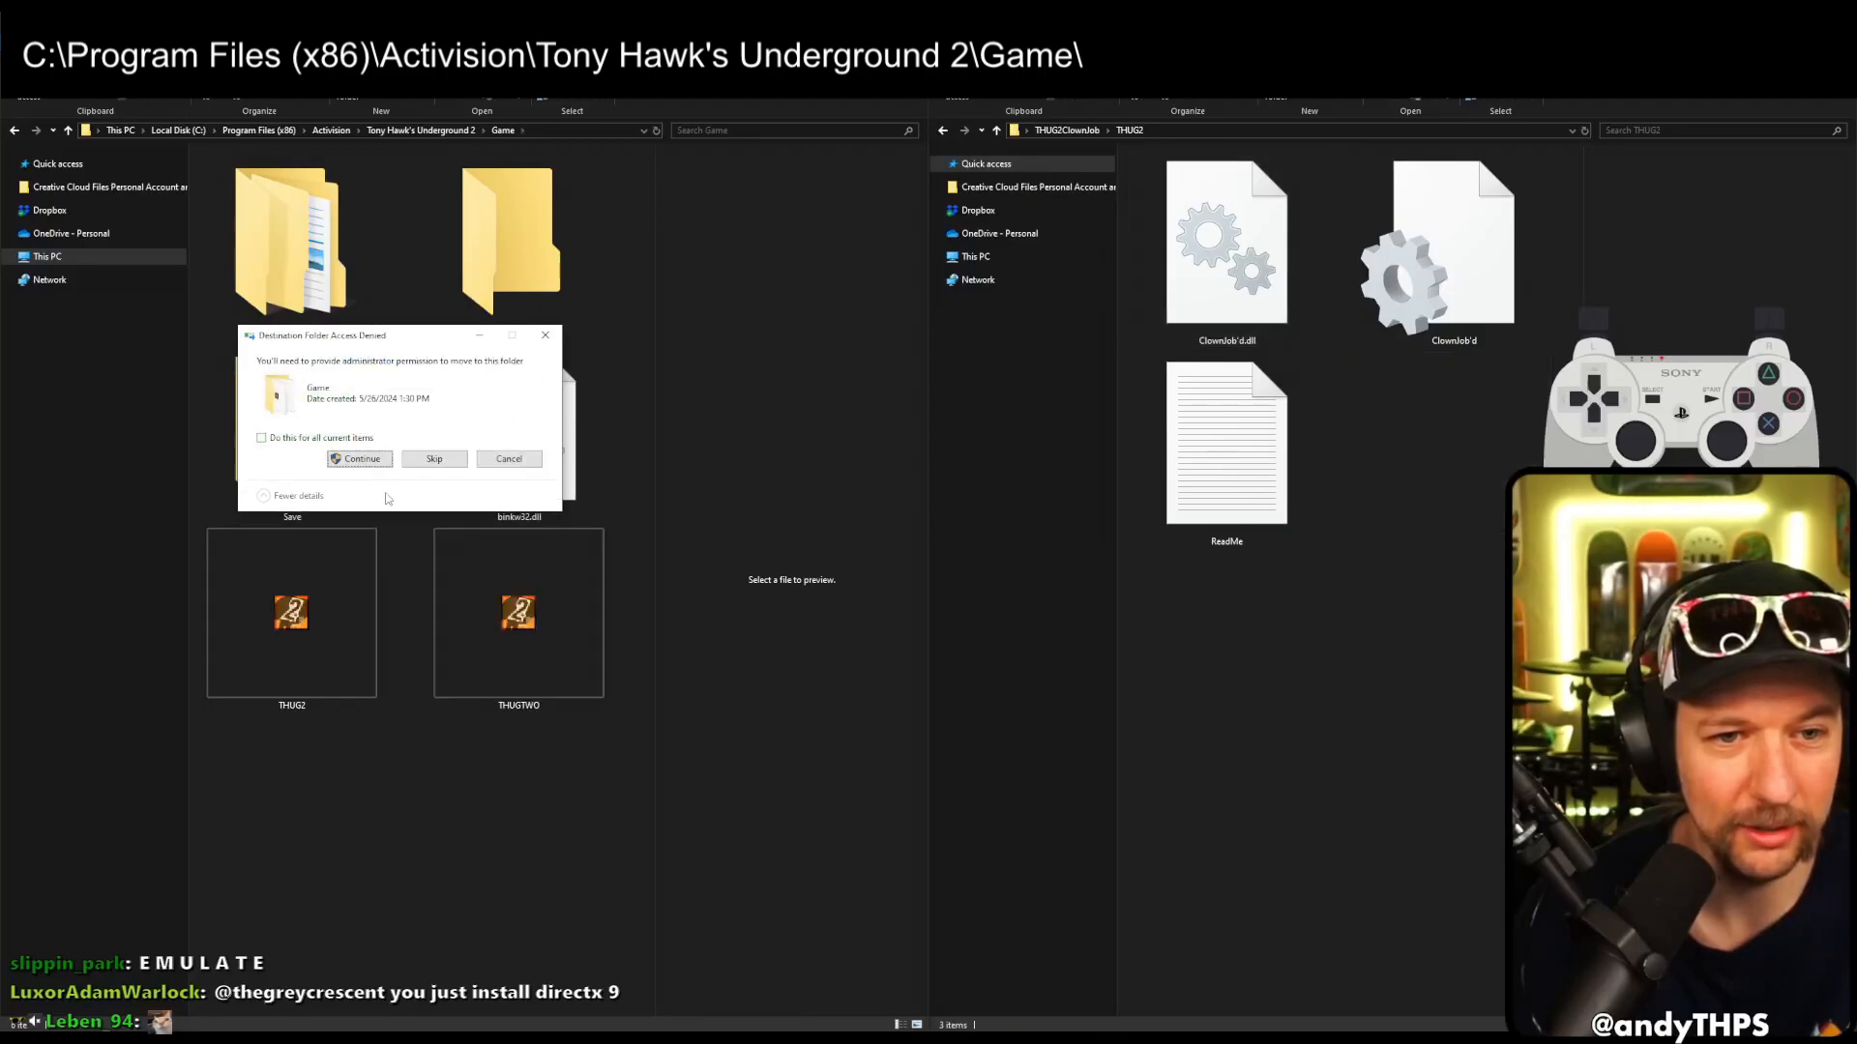
Continue through the Access Denied prompt so Clownjob'd.dll moves into the Game folder
{"action": "left_click", "coordinate": [358, 459]}
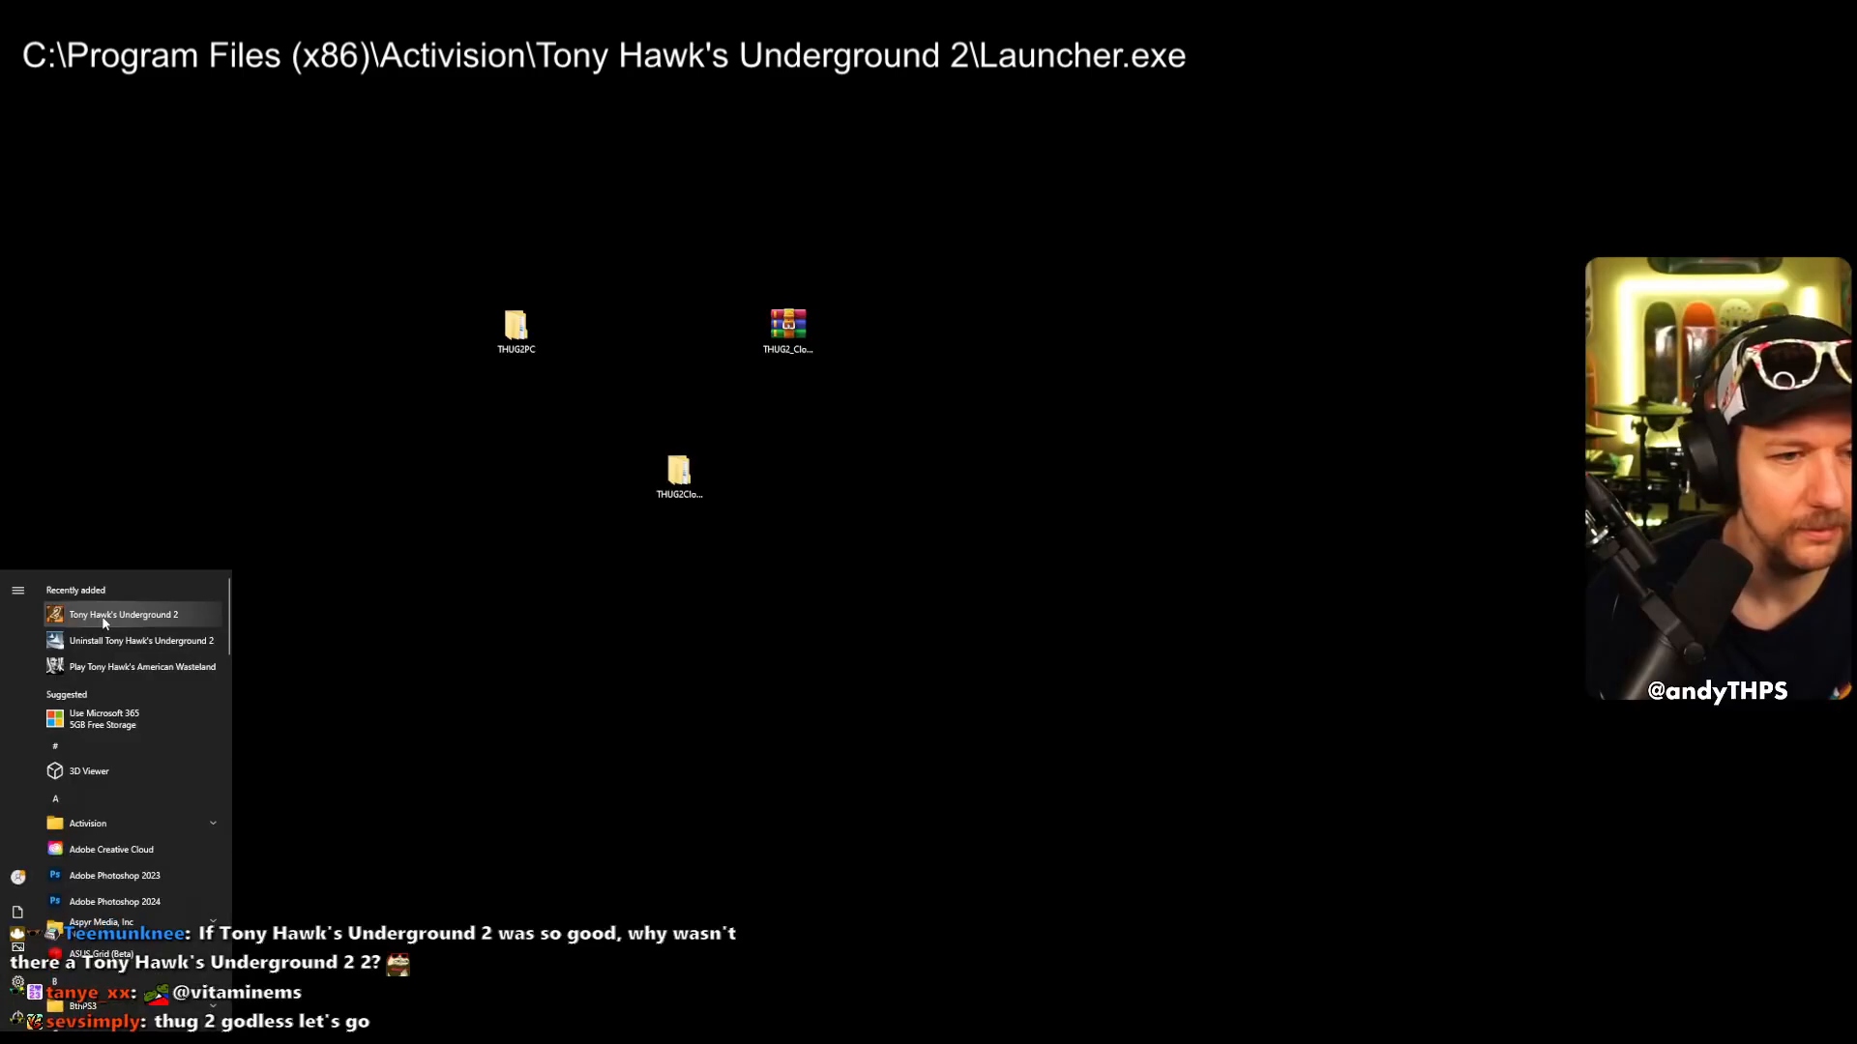
Start Tony Hawk's Underground 2 from Recently added and switch to Gamepad binding
{"action": "left_click", "coordinate": [123, 613]}
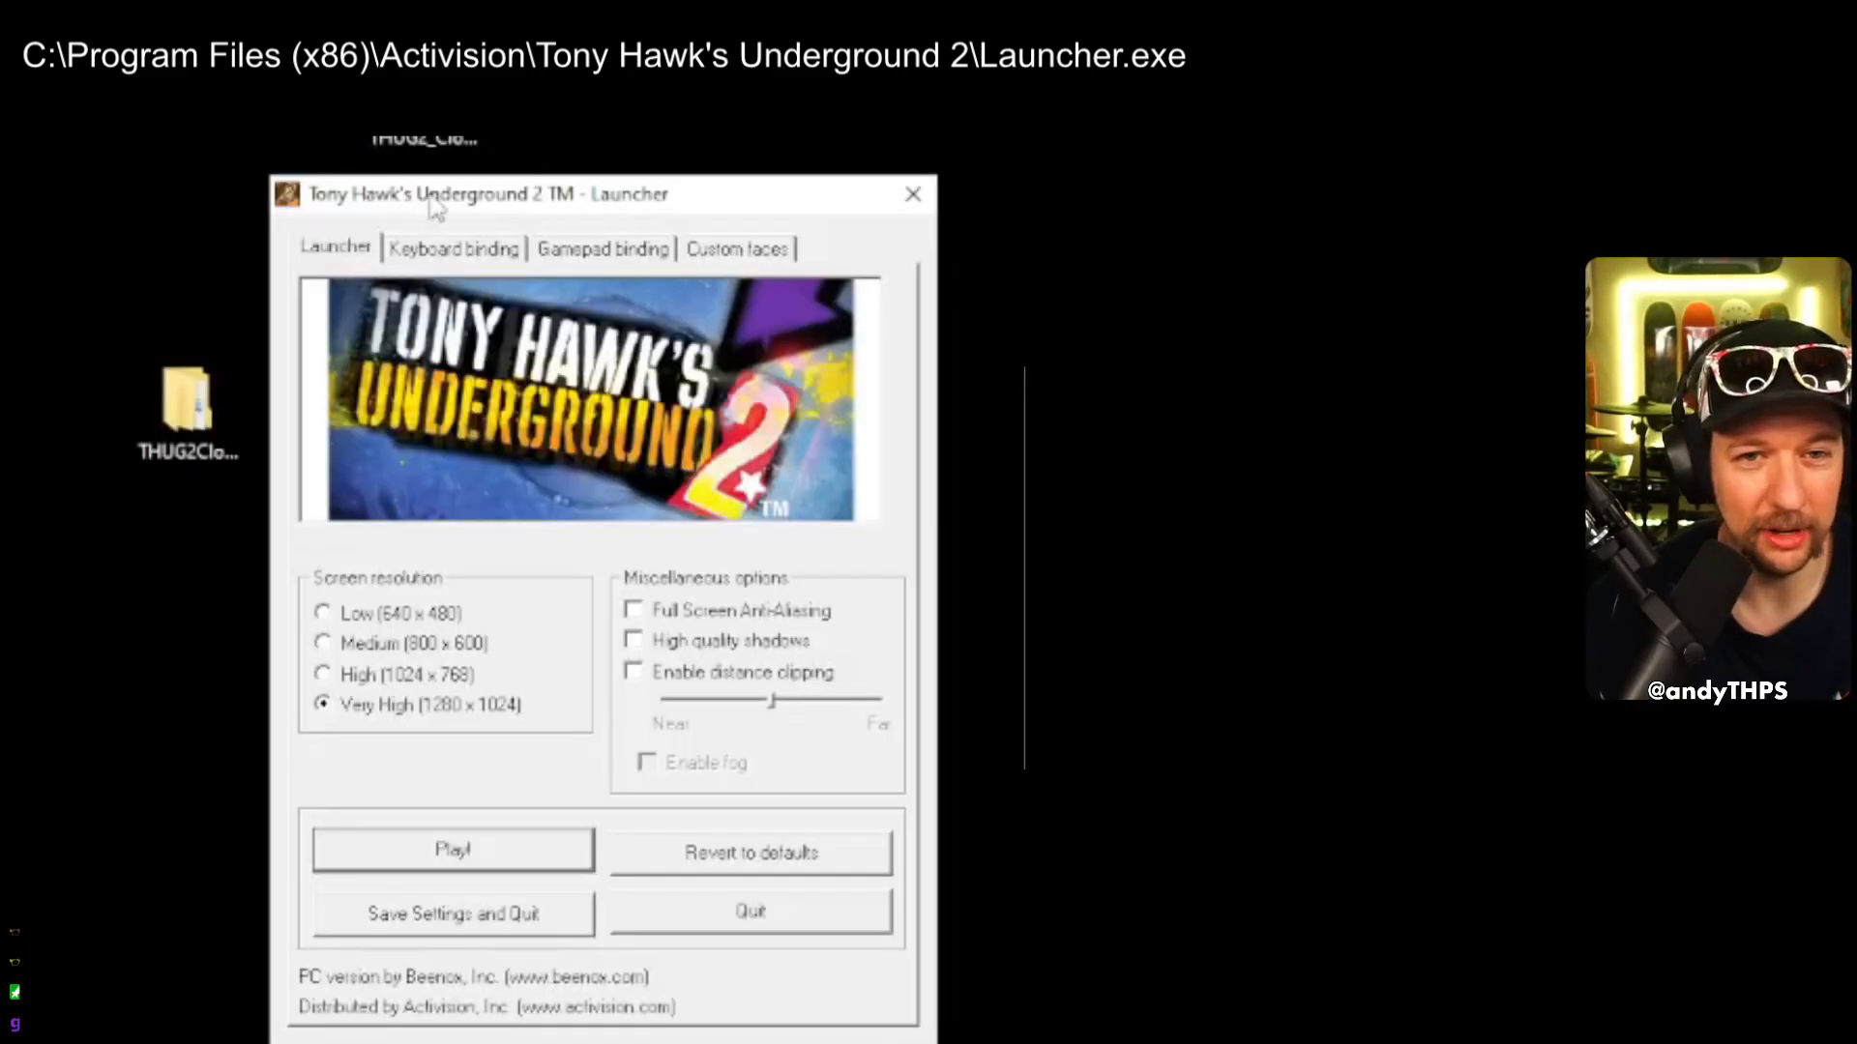
{"action": "left_click", "coordinate": [601, 249]}
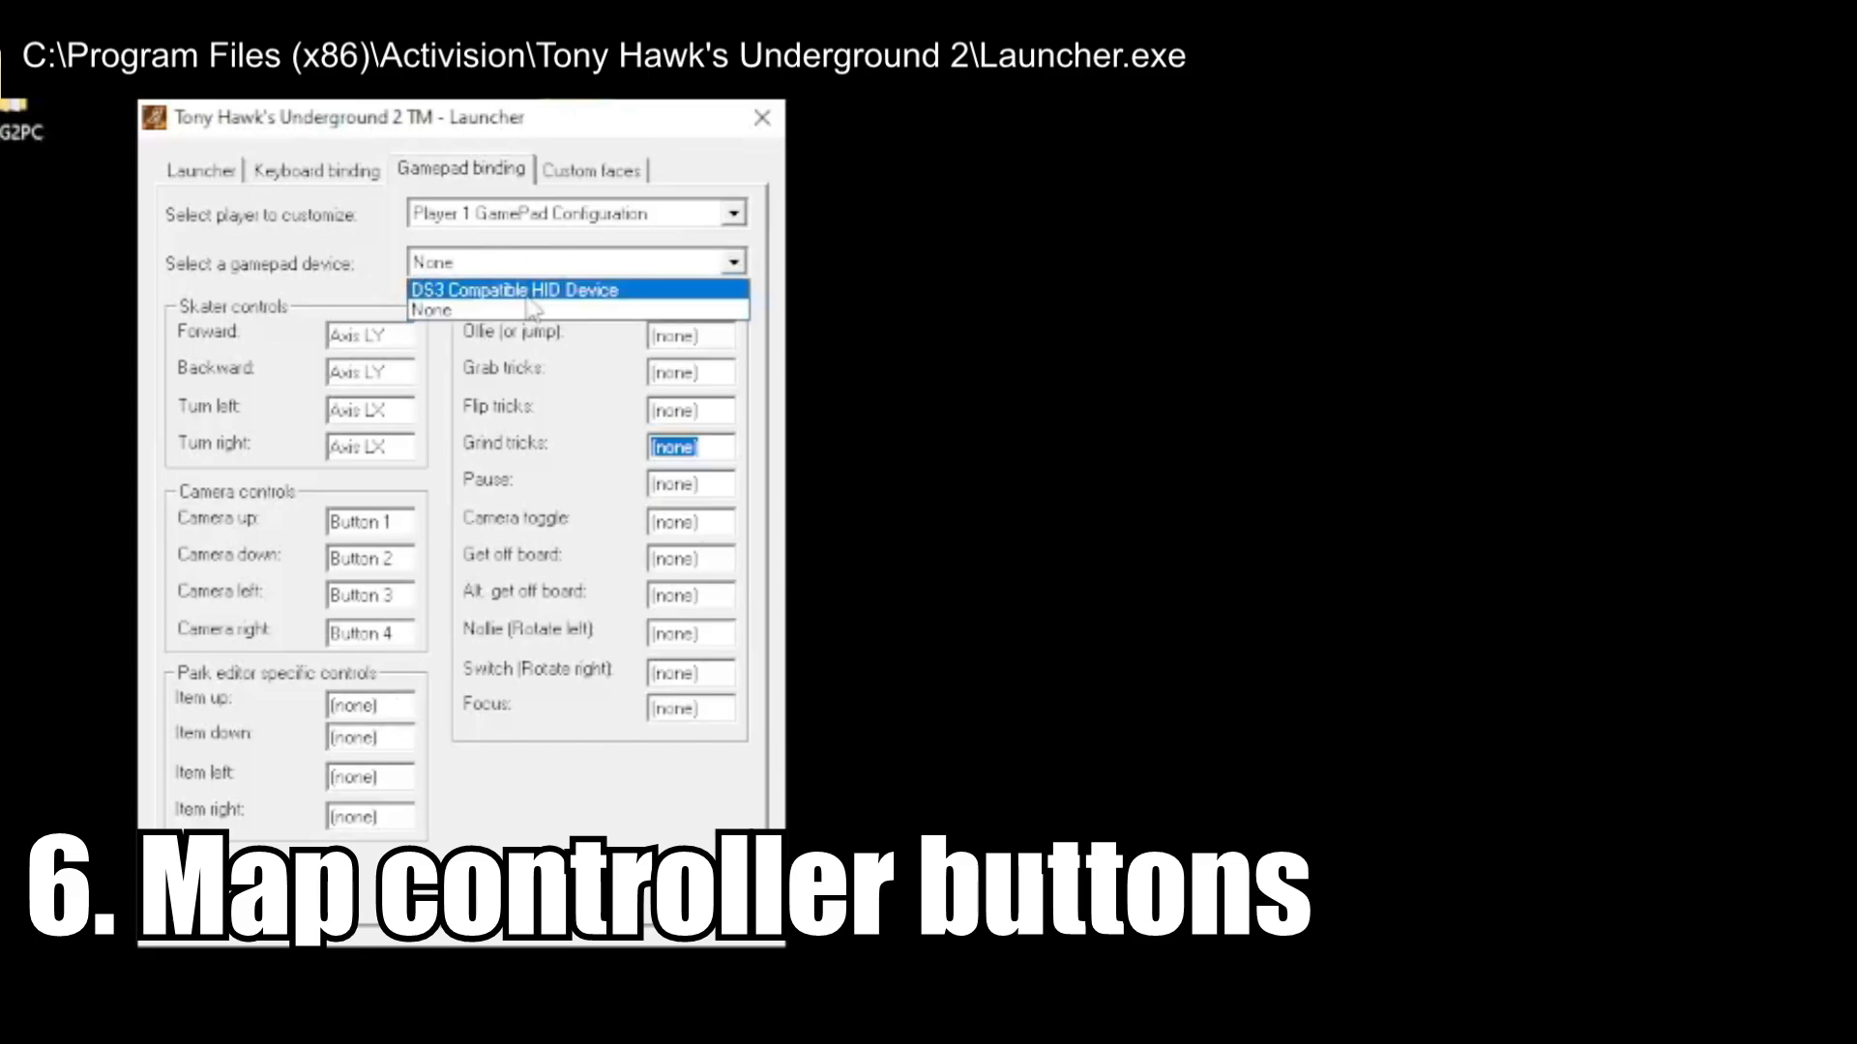
Bind the DS3 Compatible HID Device to skater movement and Item up/down/left, then save and quit
{"action": "left_click", "coordinate": [512, 290]}
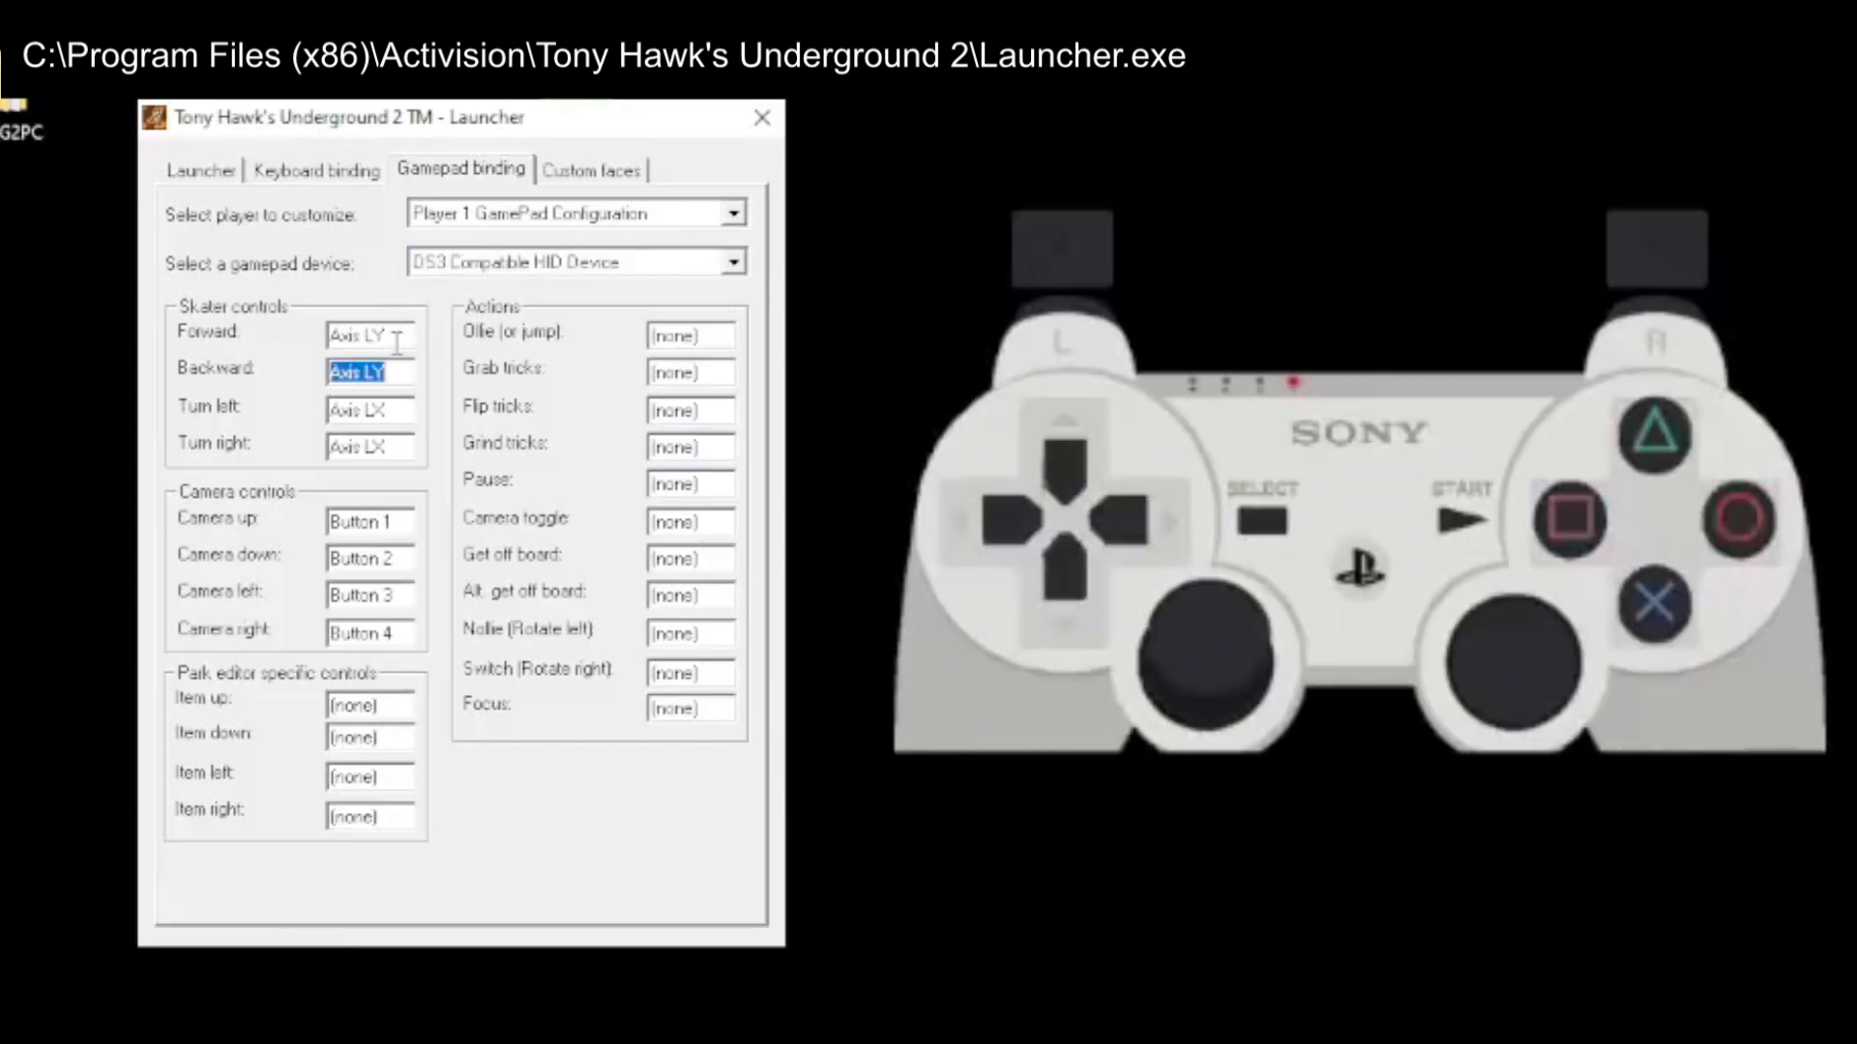
{"action": "left_click", "coordinate": [368, 520]}
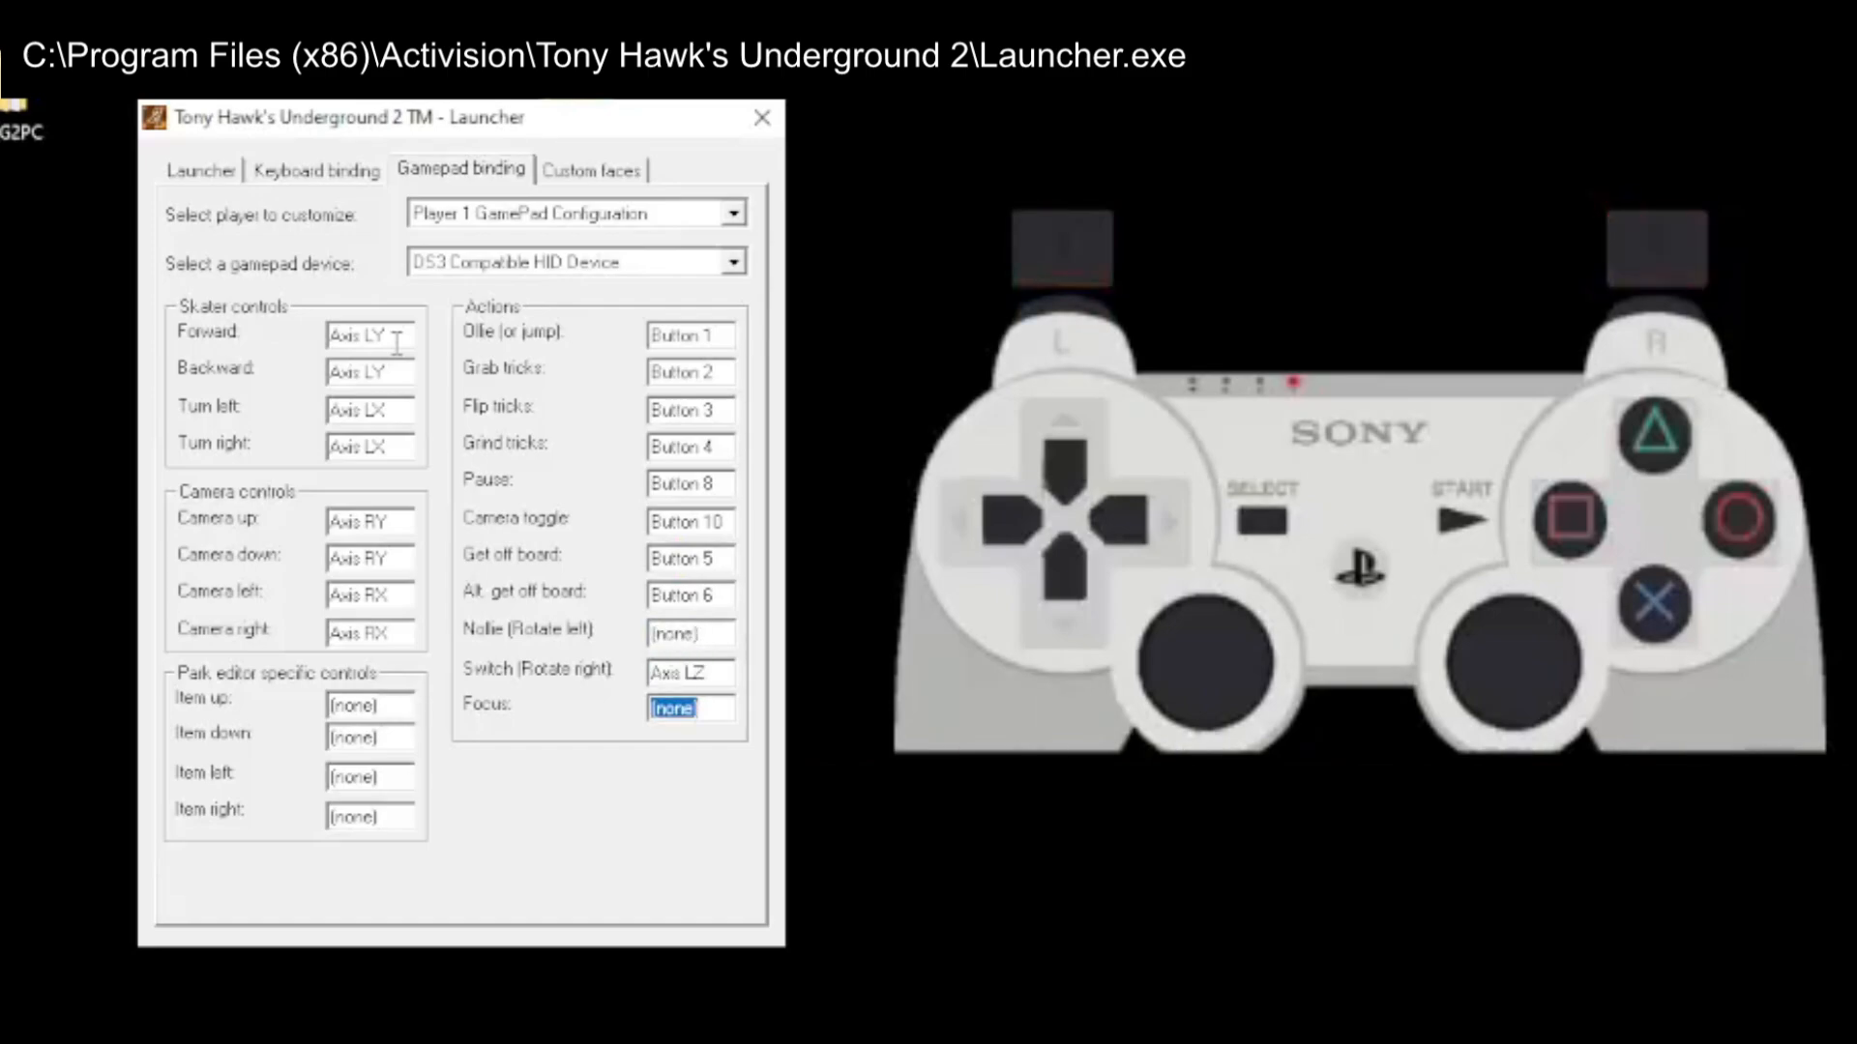
{"action": "left_click", "coordinate": [688, 708]}
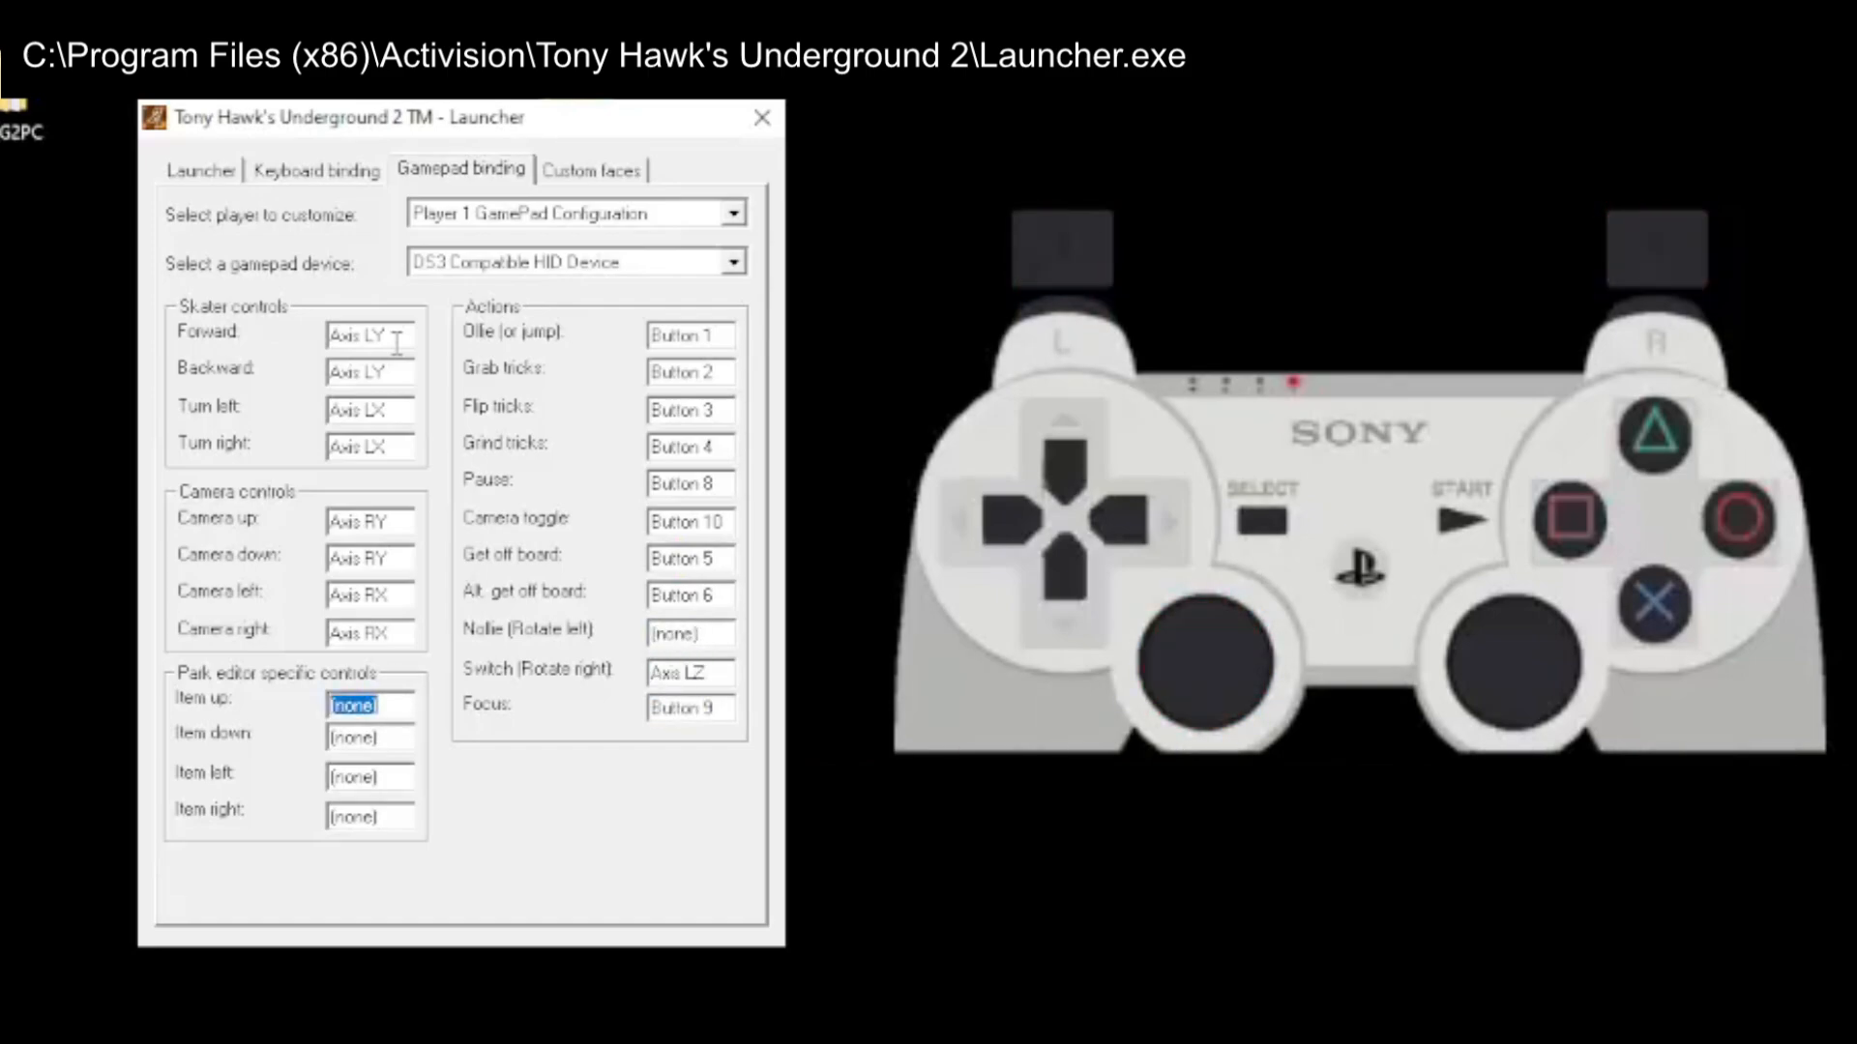
{"action": "left_click", "coordinate": [367, 737]}
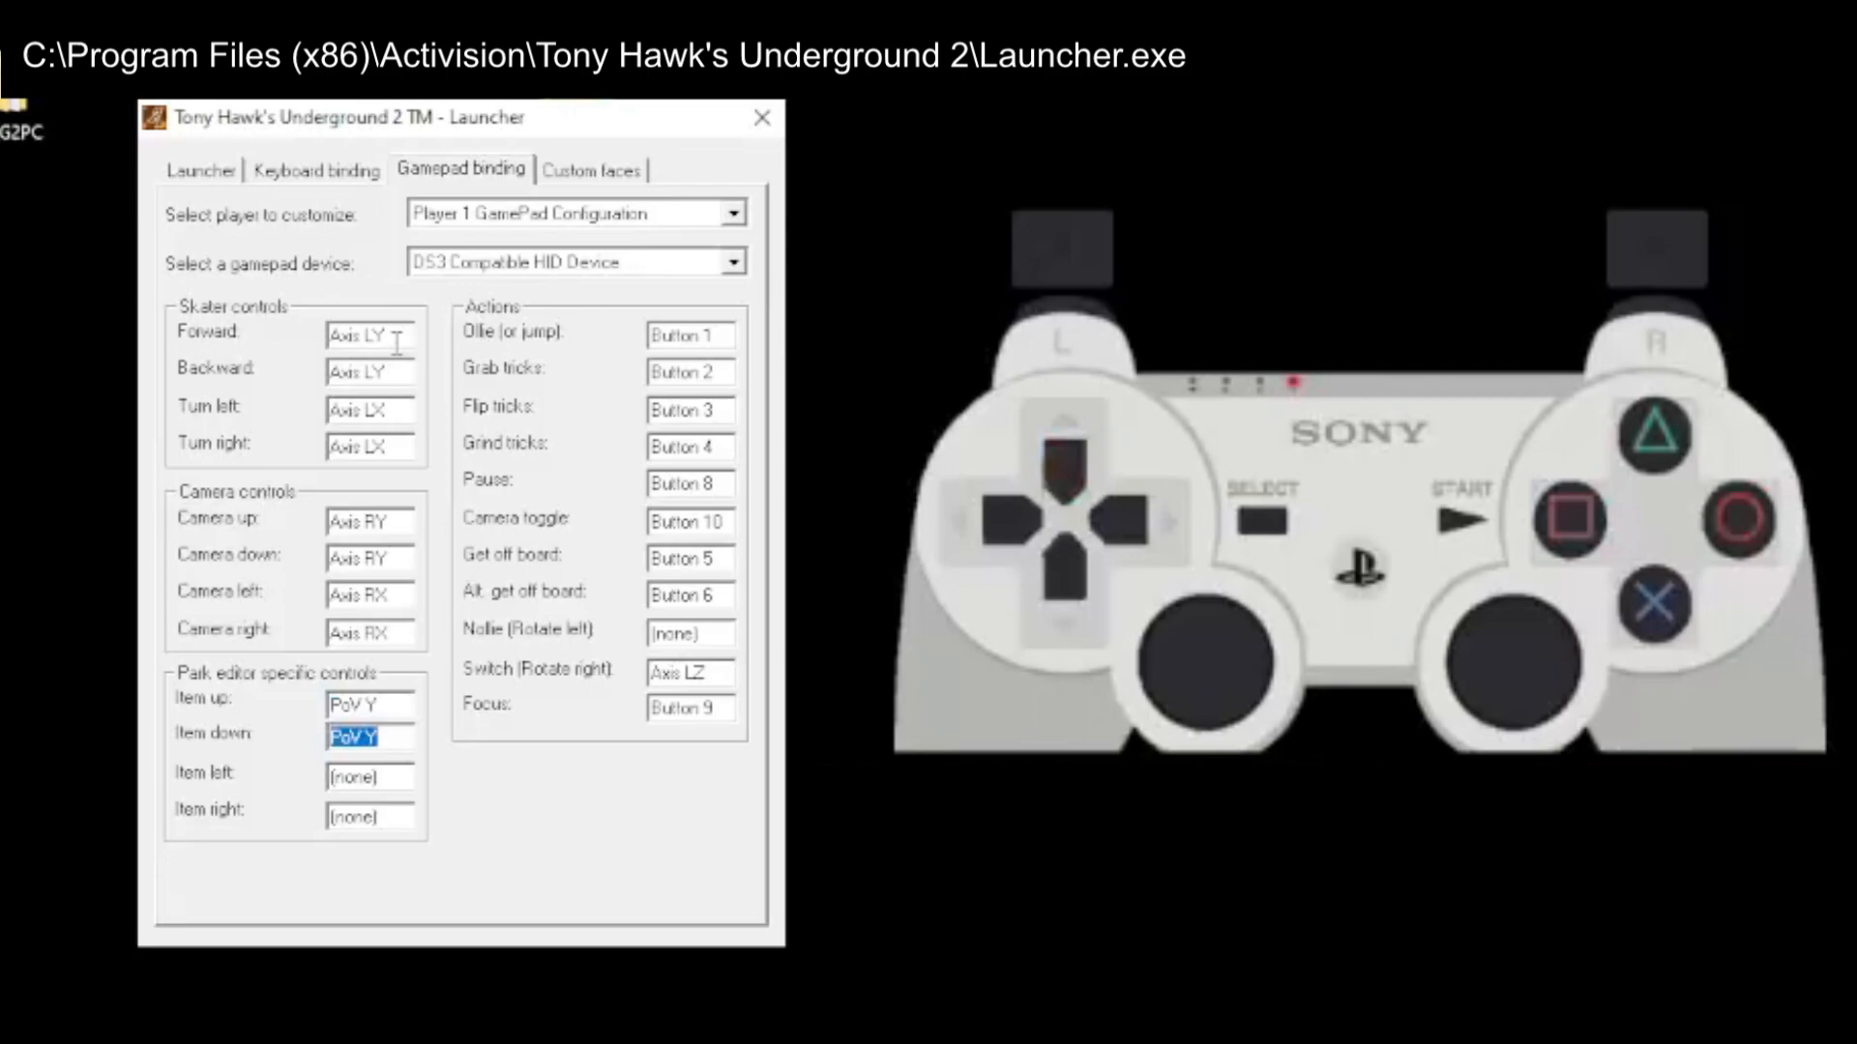
{"action": "left_click", "coordinate": [199, 170]}
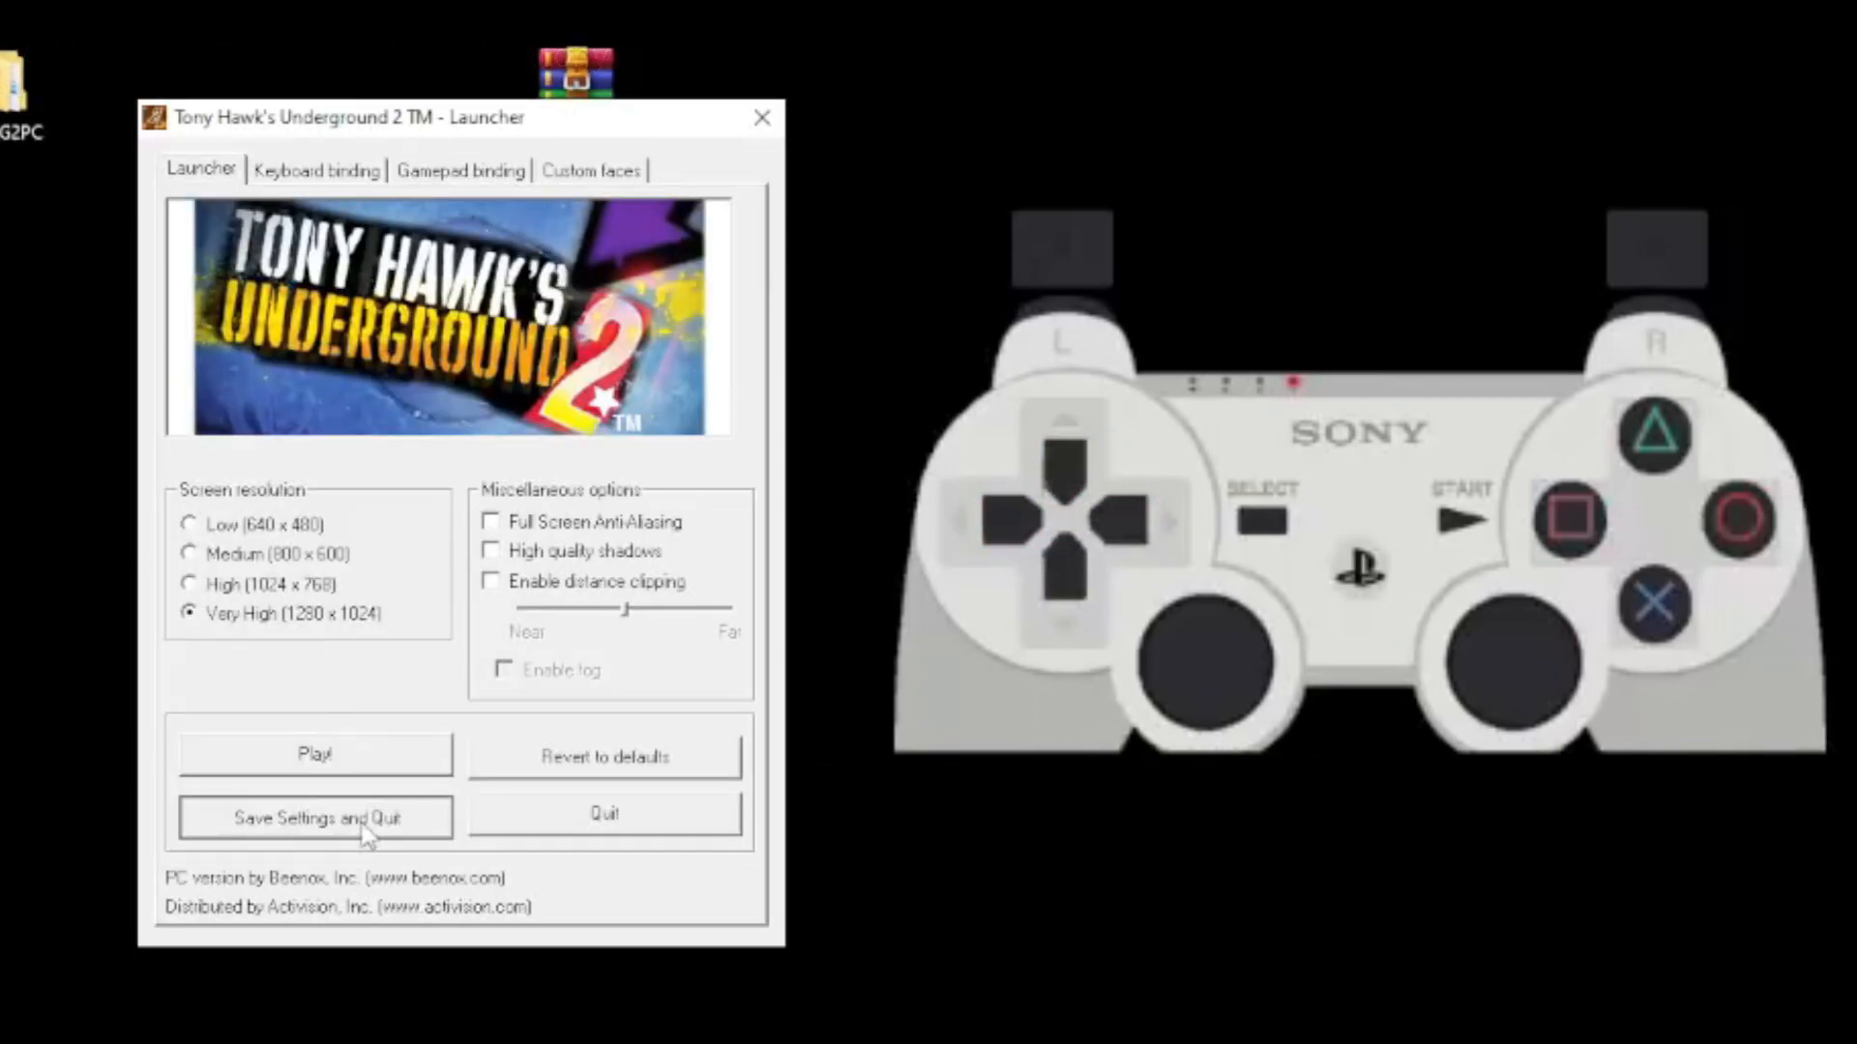
{"action": "left_click", "coordinate": [314, 818]}
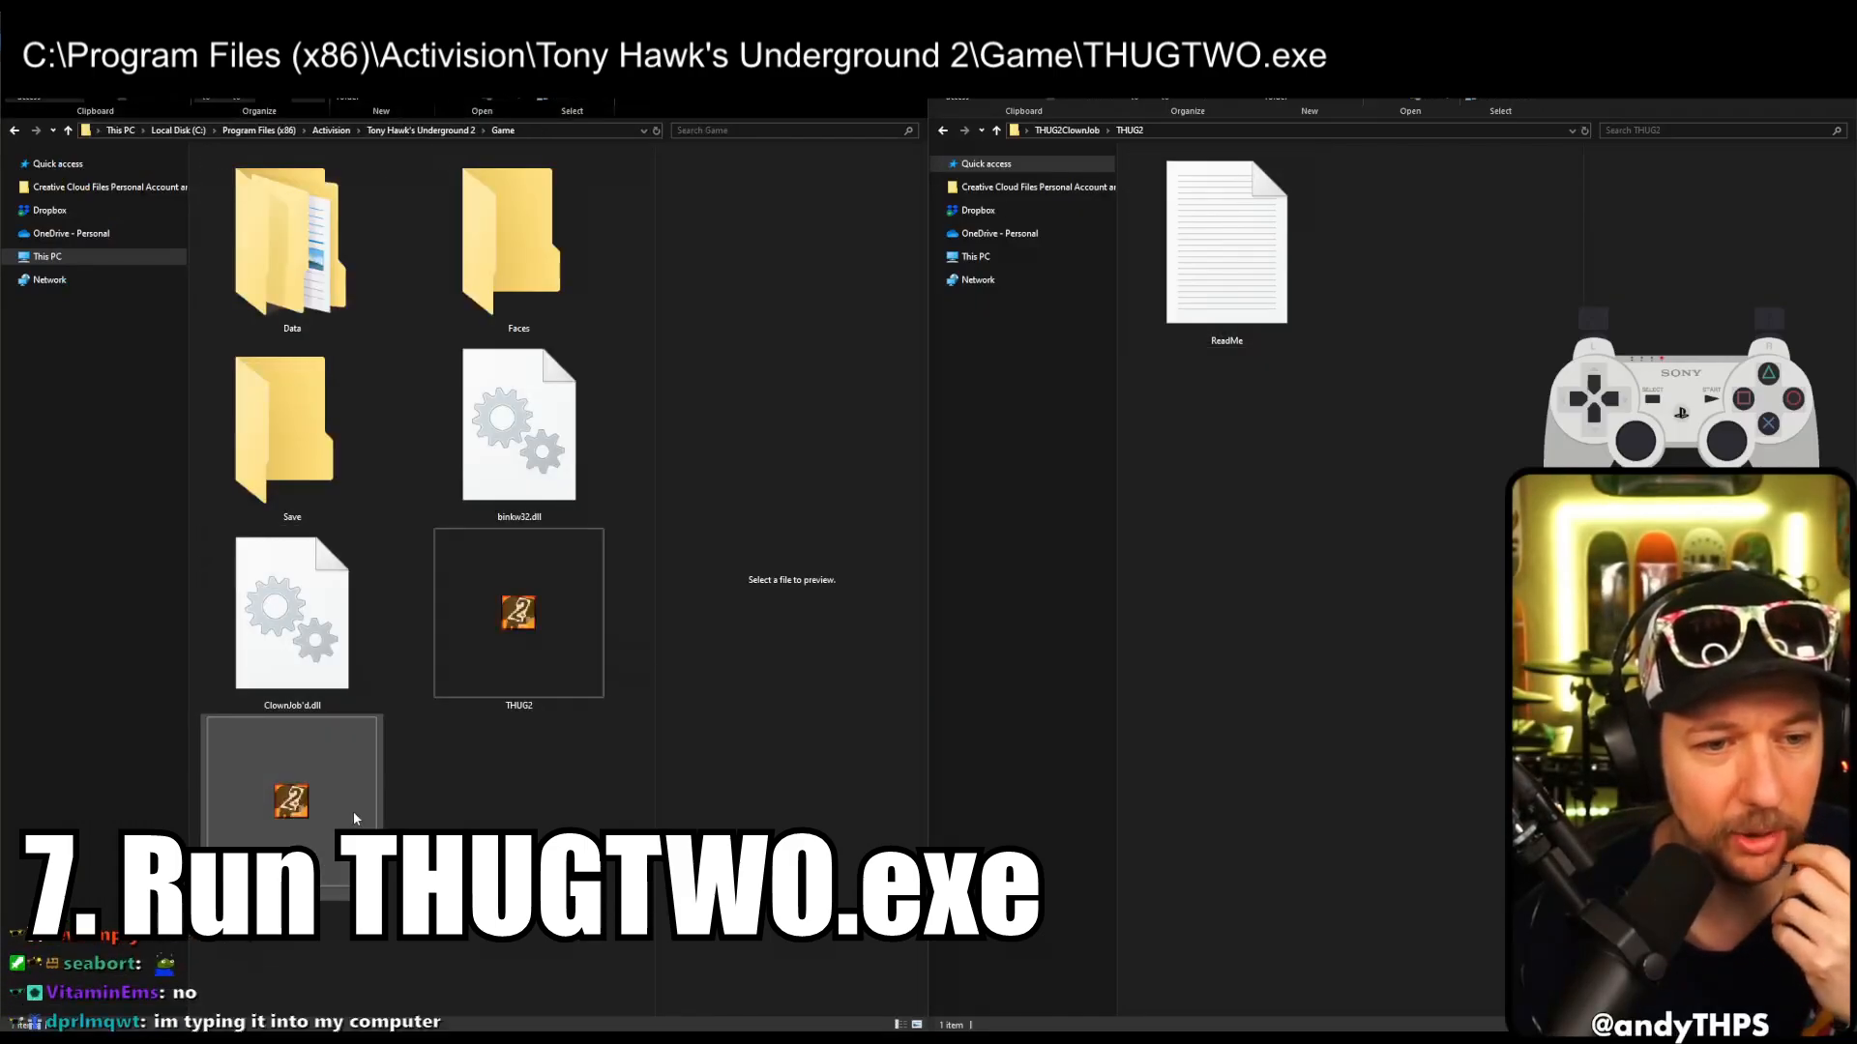
Run THUGTWO.exe from the Game folder to start the modded game
{"action": "left_click", "coordinate": [292, 801]}
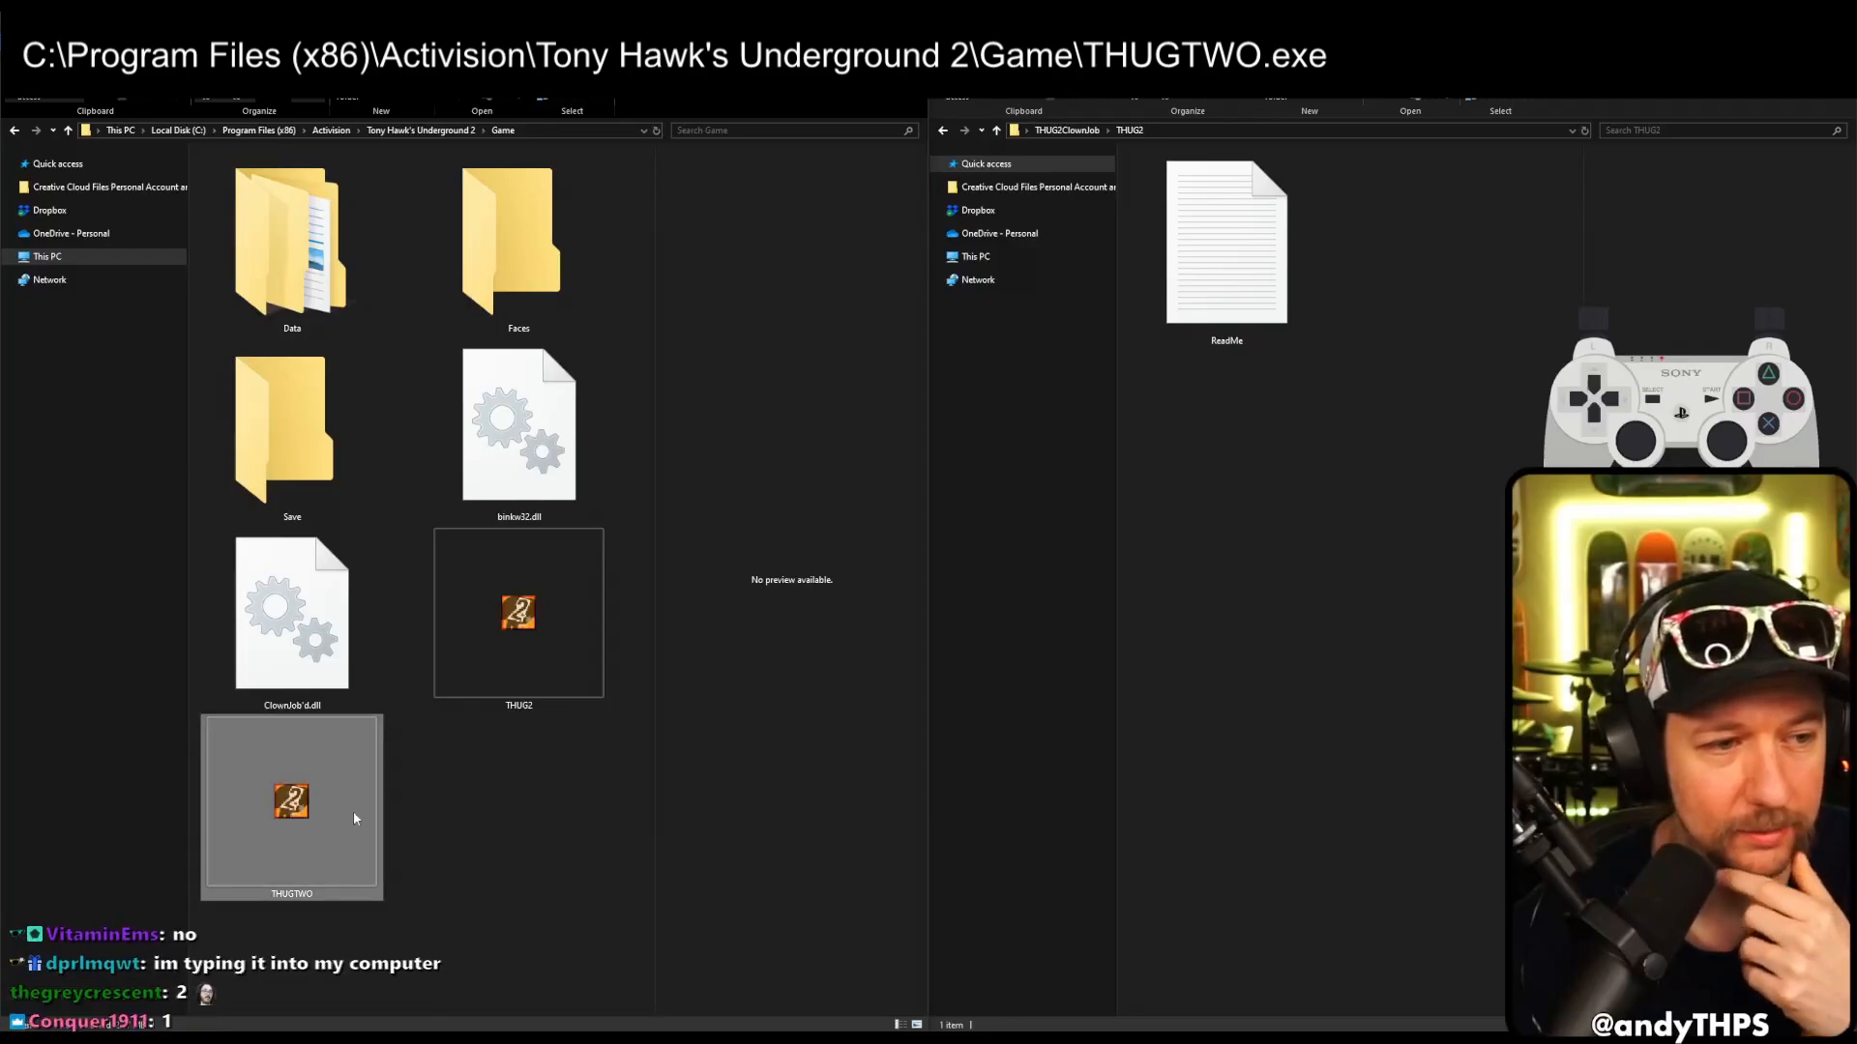